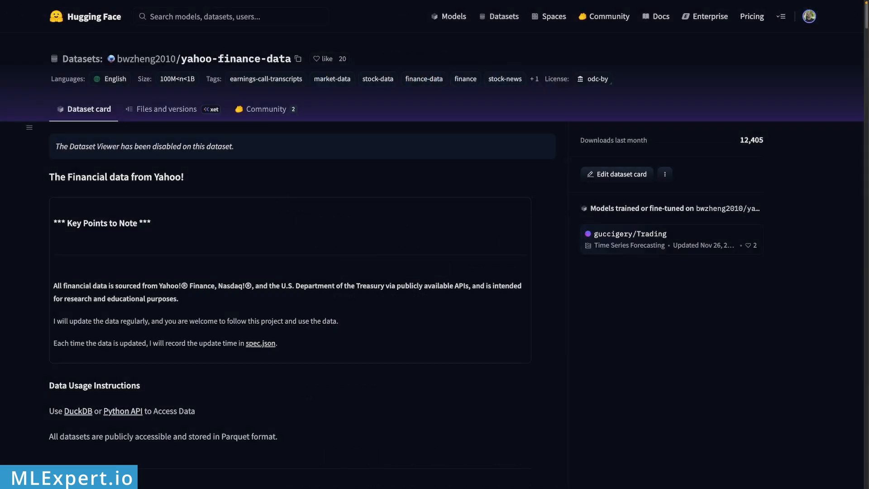
{"action": "mouse_move", "coordinate": [624, 303]}
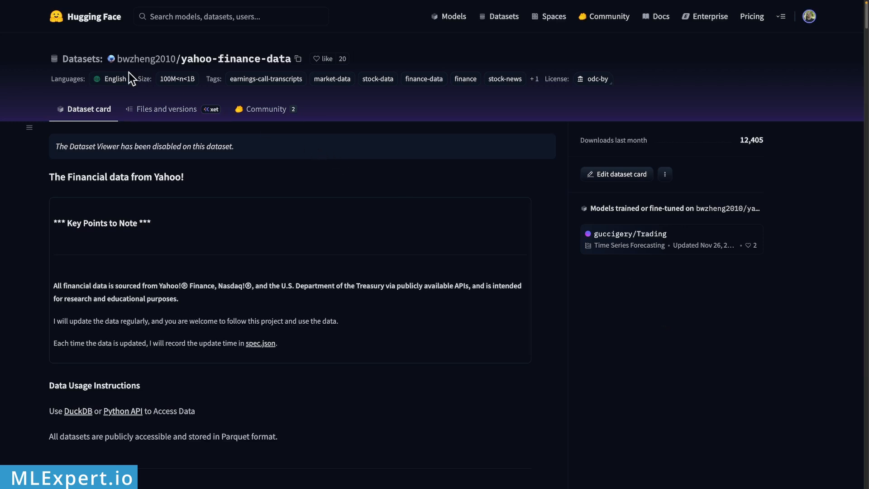
{"action": "mouse_move", "coordinate": [146, 58]}
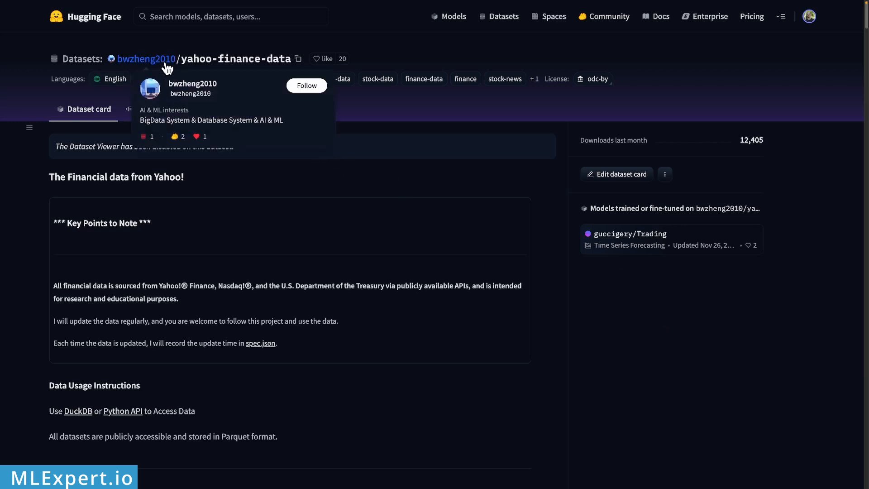
{"action": "mouse_move", "coordinate": [32, 212]}
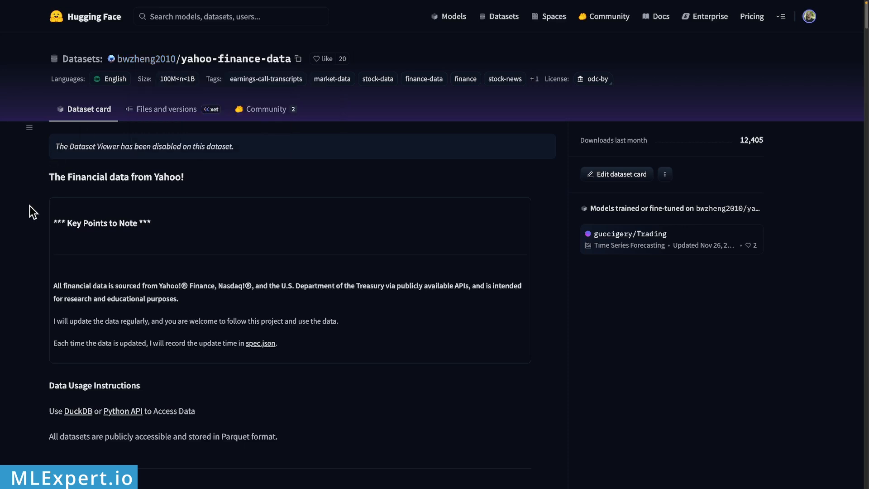
{"action": "mouse_move", "coordinate": [33, 212]}
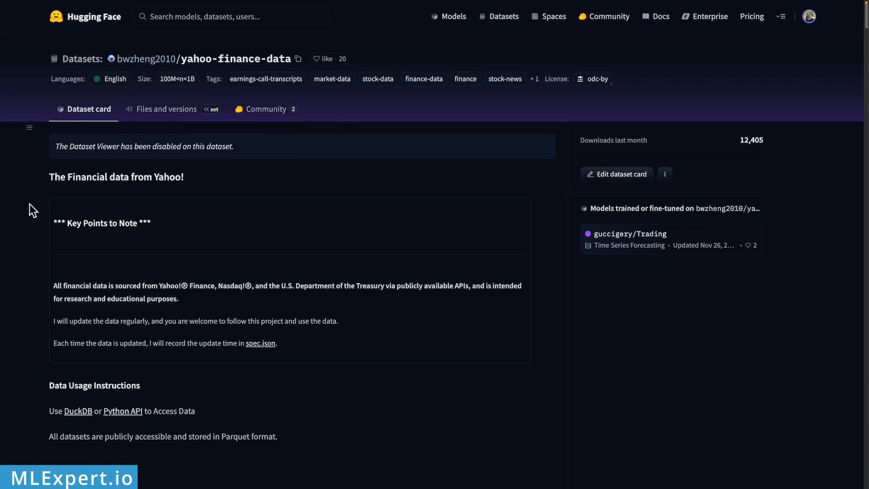
{"action": "mouse_move", "coordinate": [401, 241]}
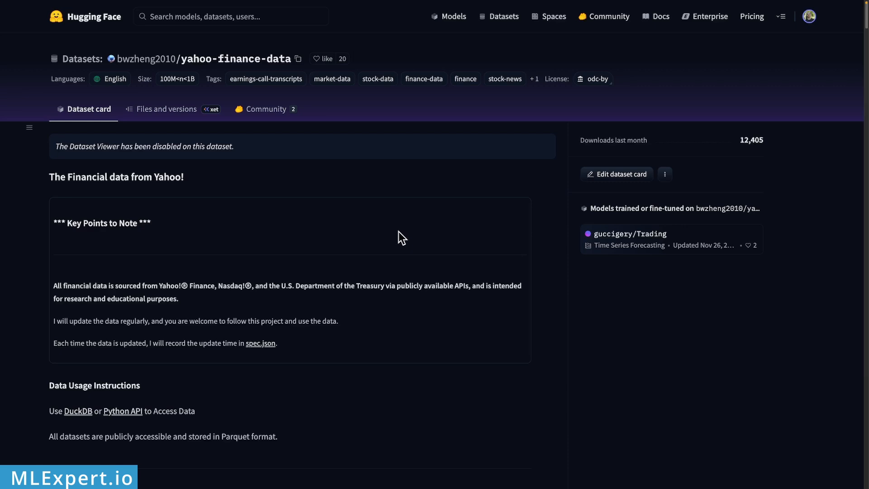
Step: Scroll the Hugging Face dataset card down to the stock_news source and column descriptions
{"action": "scroll", "scroll_direction": "down", "scroll_amount": 3}
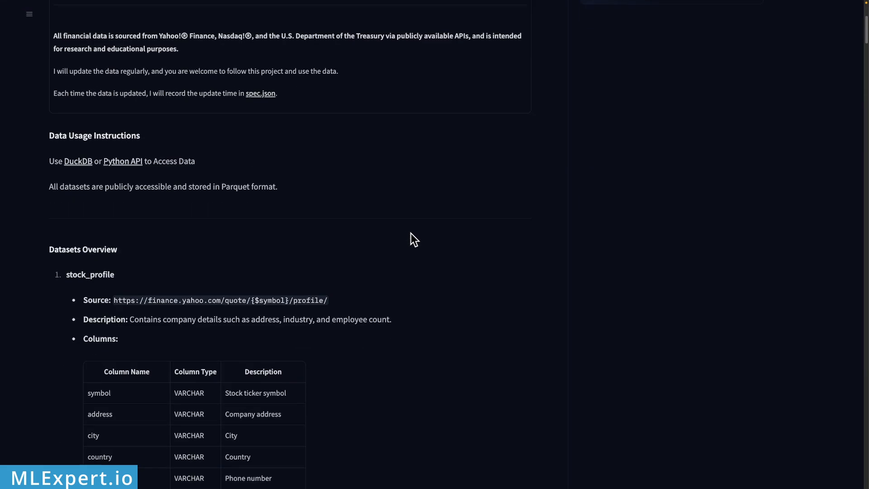
{"action": "scroll", "scroll_direction": "down", "scroll_amount": 3}
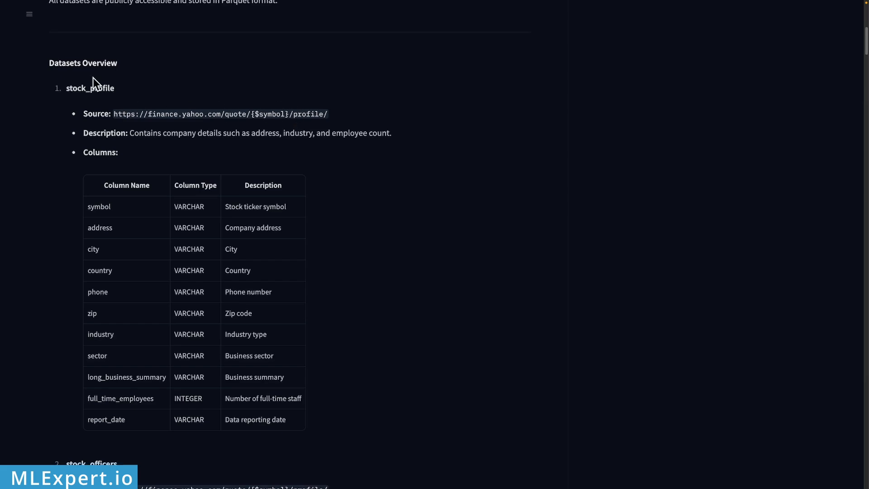
{"action": "scroll", "scroll_direction": "down", "scroll_amount": 3}
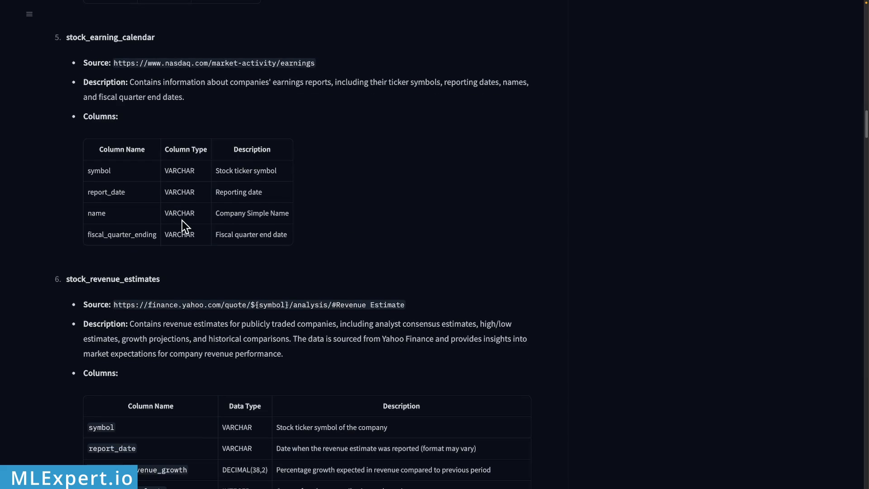
{"action": "scroll", "scroll_direction": "down", "scroll_amount": 3}
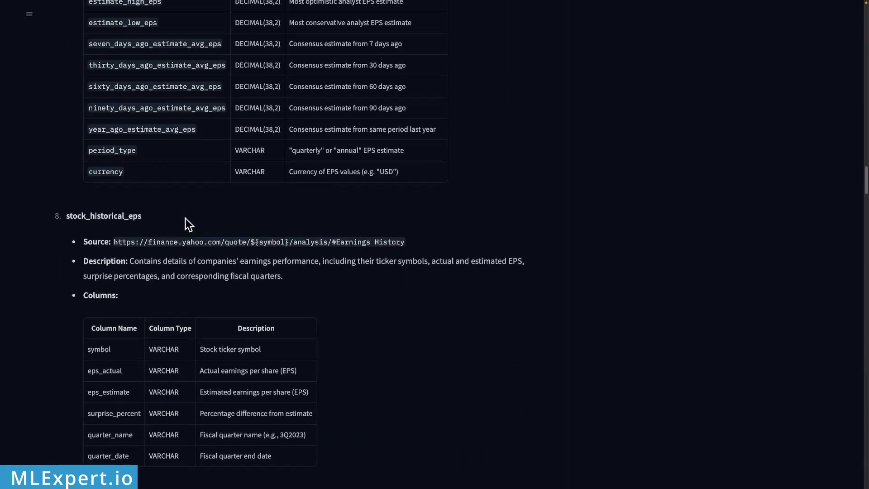
{"action": "scroll", "scroll_direction": "down", "scroll_amount": 3}
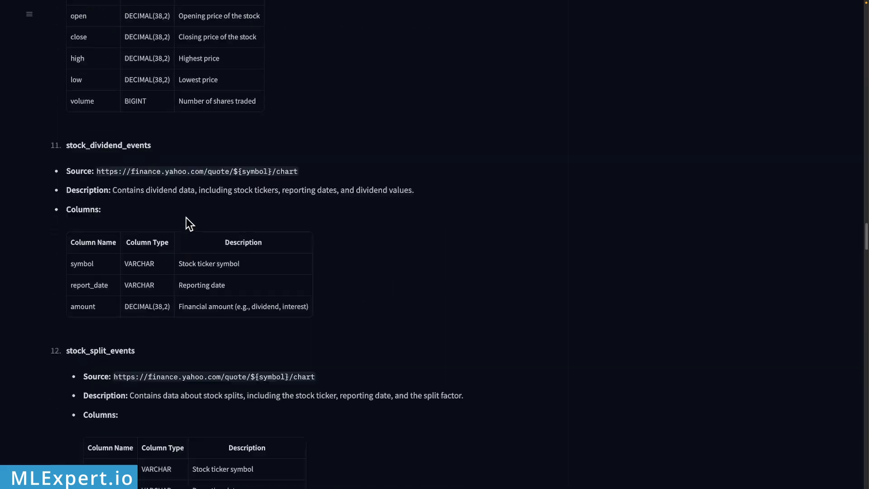
{"action": "scroll", "scroll_direction": "down", "scroll_amount": 3}
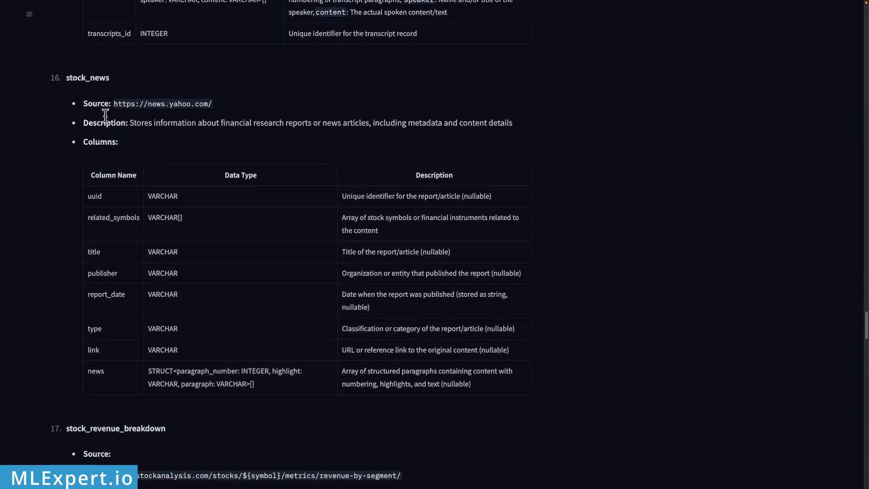
{"action": "double_click", "coordinate": [124, 104]}
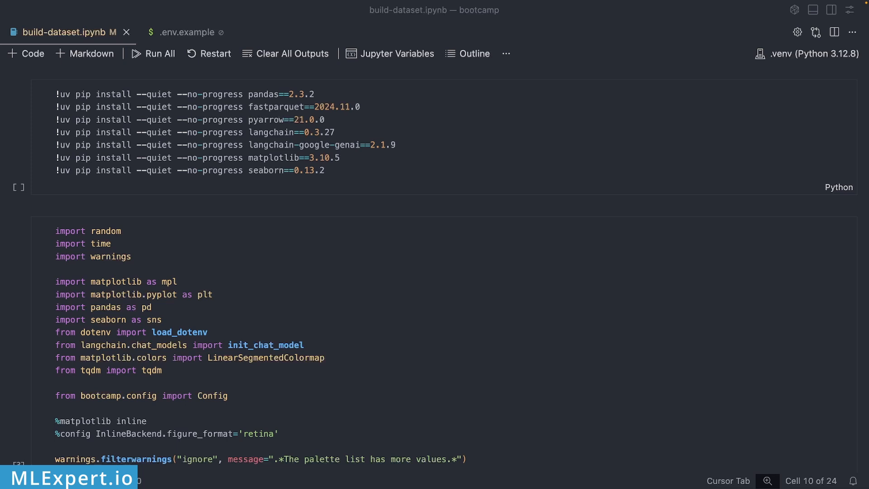
{"action": "mouse_move", "coordinate": [427, 294]}
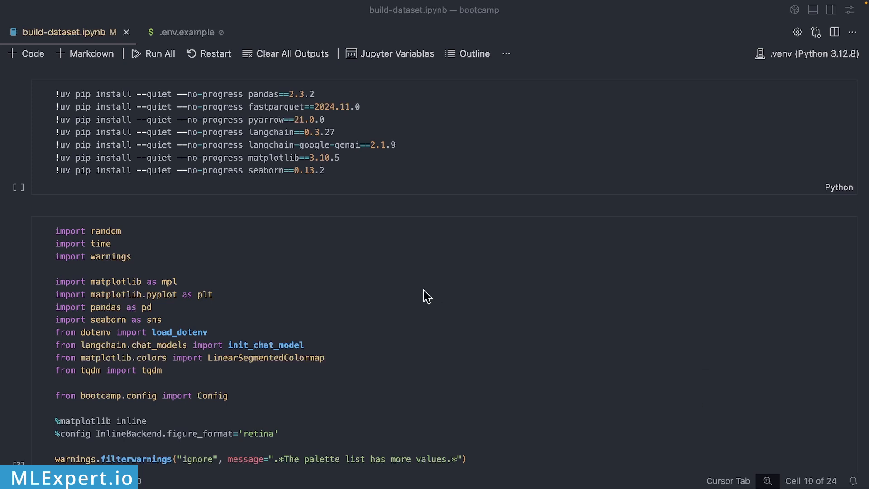
Step: Review the imports cell, highlighting init_chat_model, then scroll to the COMPANY_TICKERS list
{"action": "scroll", "scroll_direction": "down", "scroll_amount": 3}
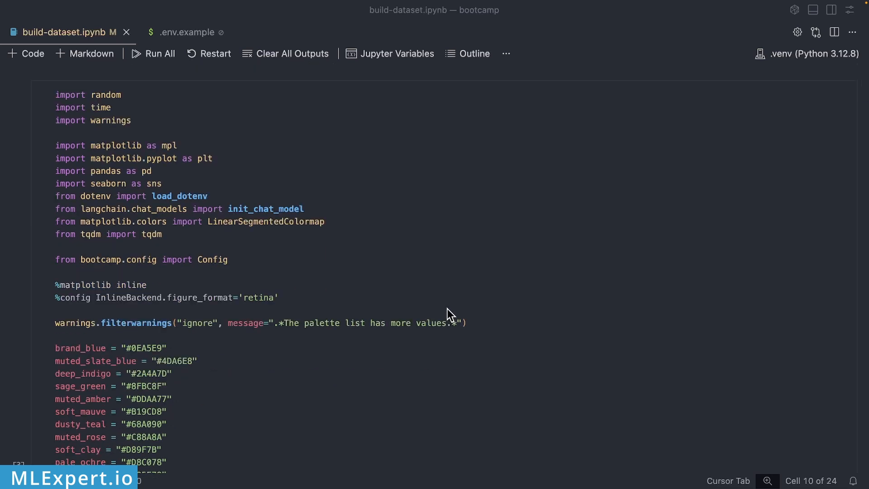
{"action": "left_click", "coordinate": [270, 209]}
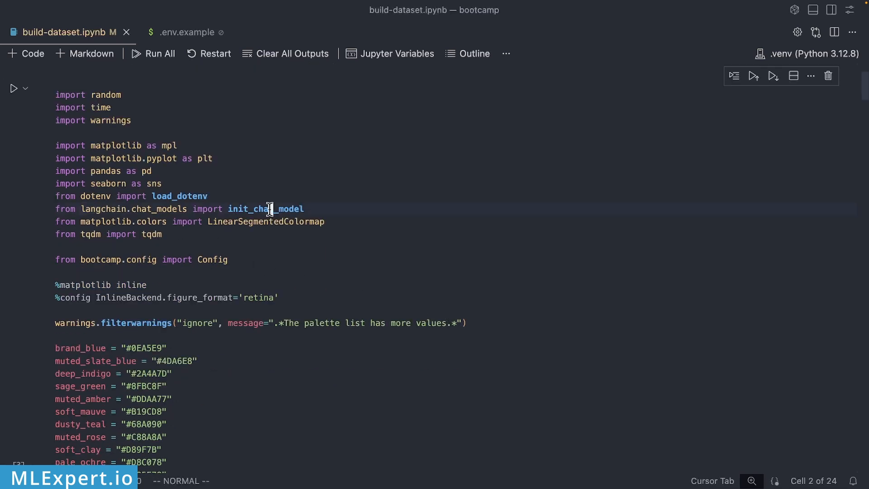
{"action": "double_click", "coordinate": [266, 210]}
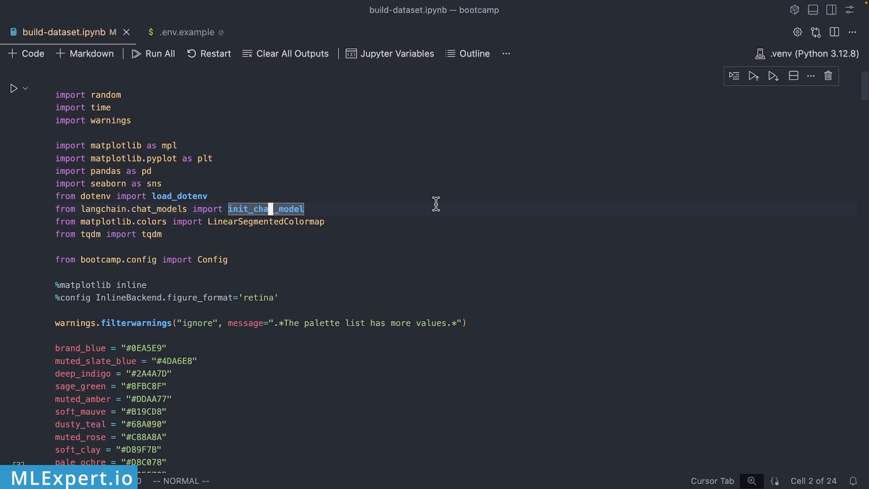
{"action": "scroll", "scroll_direction": "down", "scroll_amount": 3}
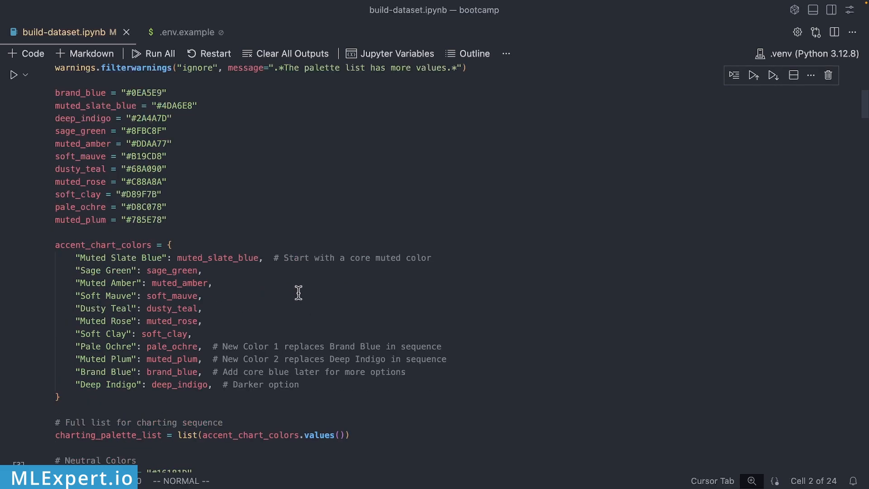
{"action": "scroll", "scroll_direction": "down", "scroll_amount": 3}
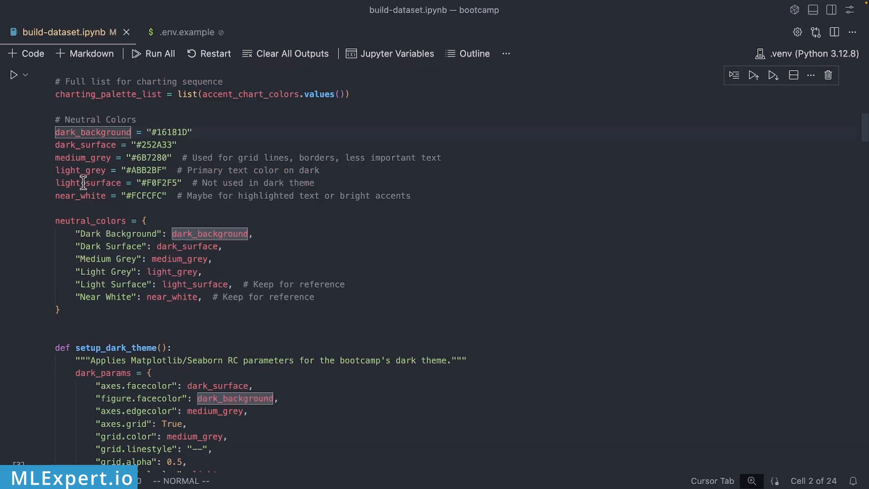
{"action": "scroll", "scroll_direction": "down", "scroll_amount": 3}
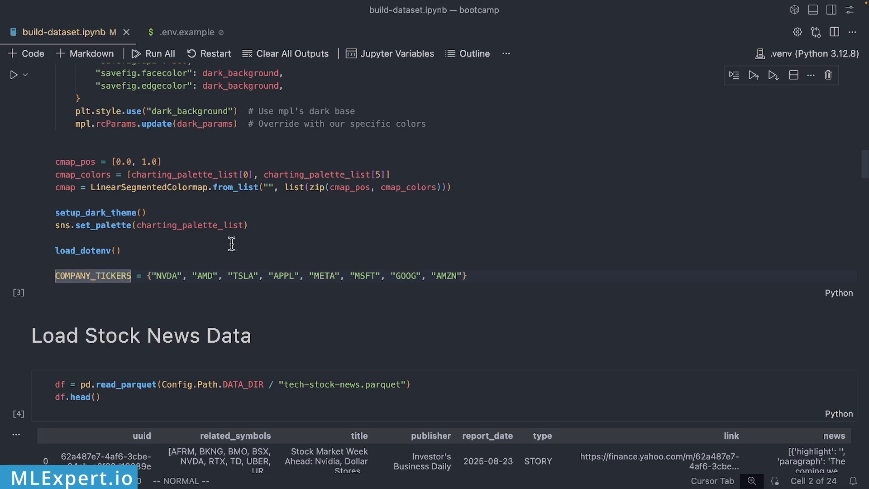
Step: Inspect the df.head() stock news preview, then scroll to the report_date bar chart cell
{"action": "scroll", "scroll_direction": "down", "scroll_amount": 3}
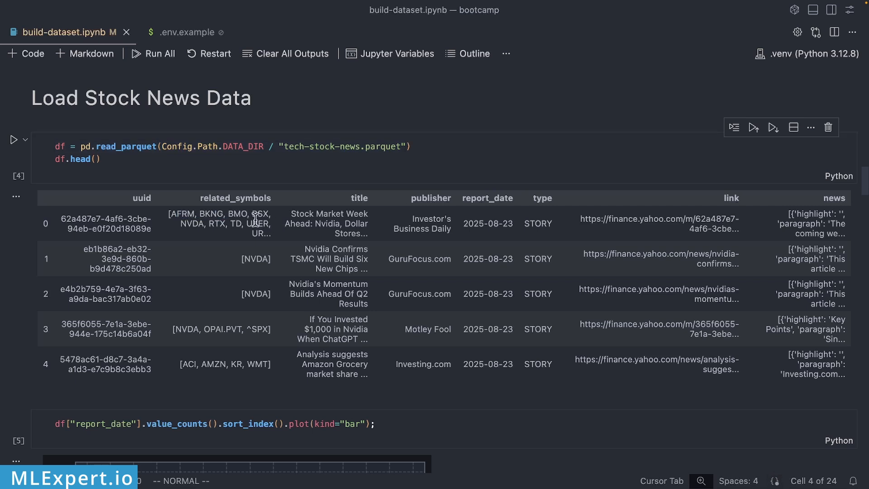
{"action": "double_click", "coordinate": [328, 213]}
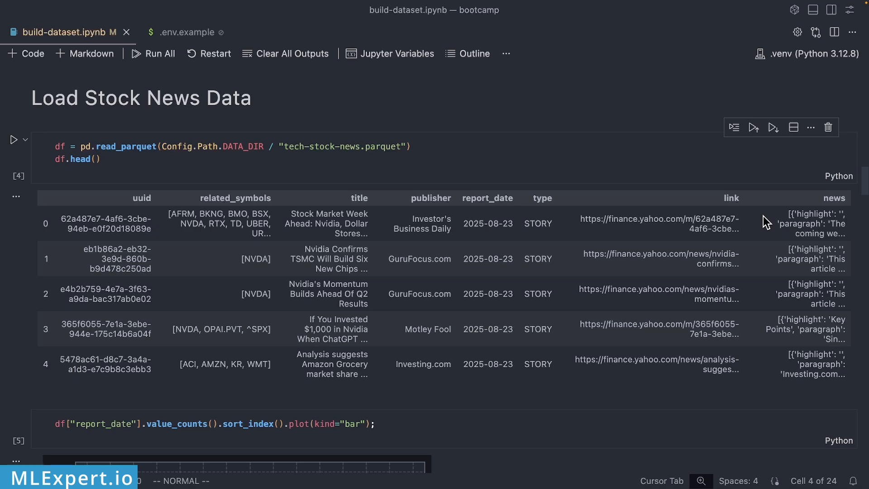
{"action": "scroll", "scroll_direction": "down", "scroll_amount": 3}
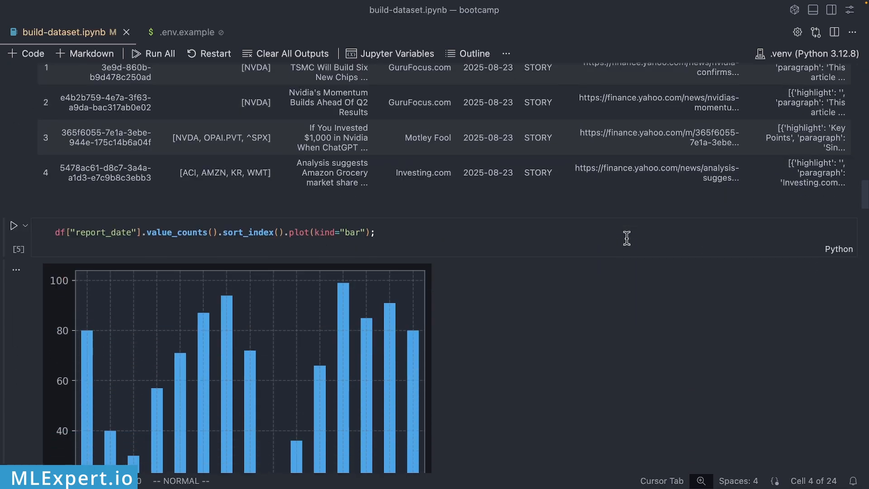
Step: Scroll past the report_date bar chart to the df.shape output (1001, 8)
{"action": "scroll", "scroll_direction": "down", "scroll_amount": 3}
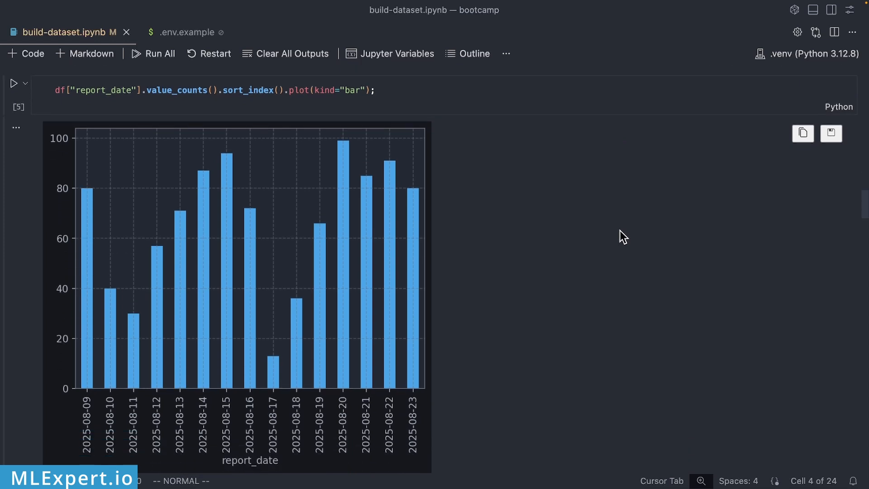
{"action": "mouse_move", "coordinate": [89, 421]}
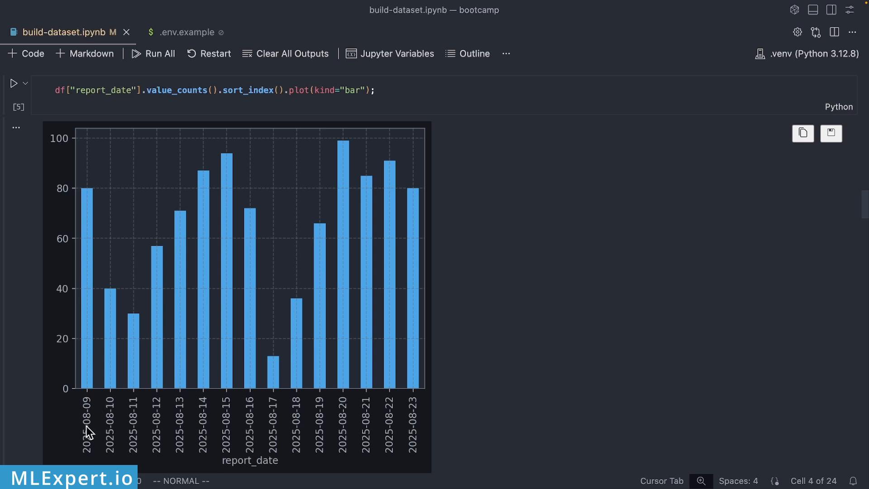
{"action": "mouse_move", "coordinate": [76, 434]}
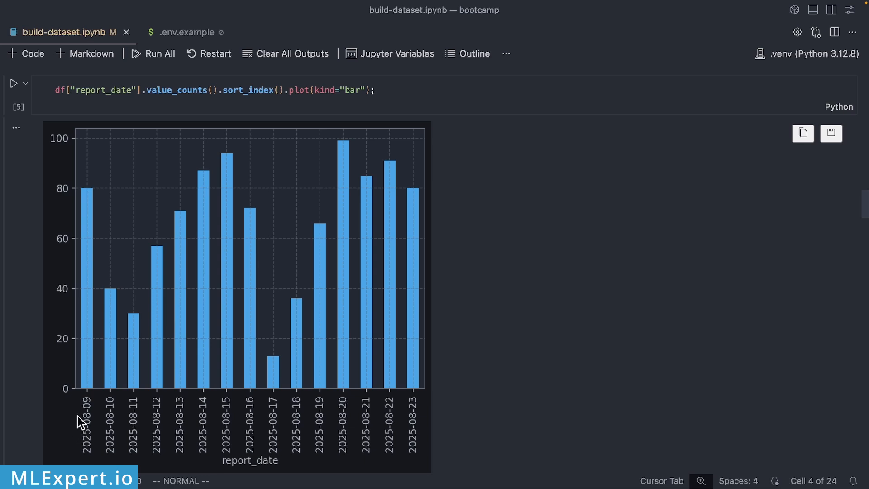
{"action": "mouse_move", "coordinate": [62, 441]}
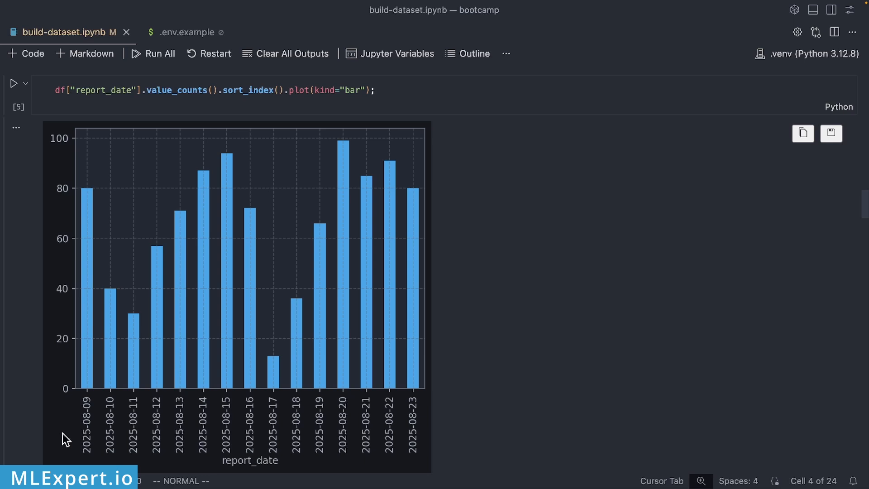
{"action": "mouse_move", "coordinate": [447, 412]}
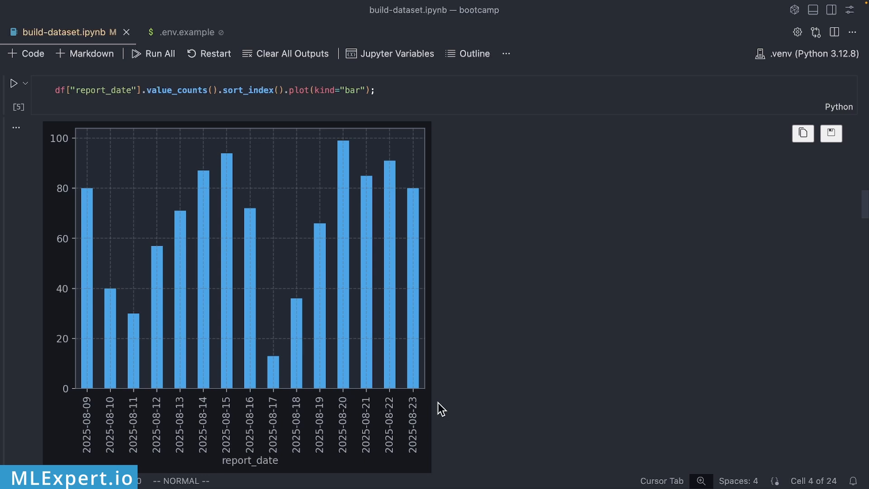
{"action": "mouse_move", "coordinate": [392, 333]}
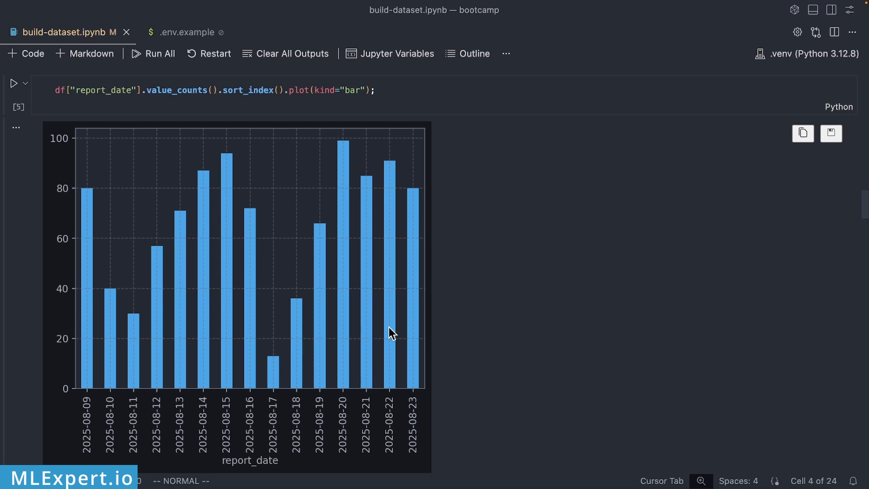
{"action": "scroll", "scroll_direction": "down", "scroll_amount": 3}
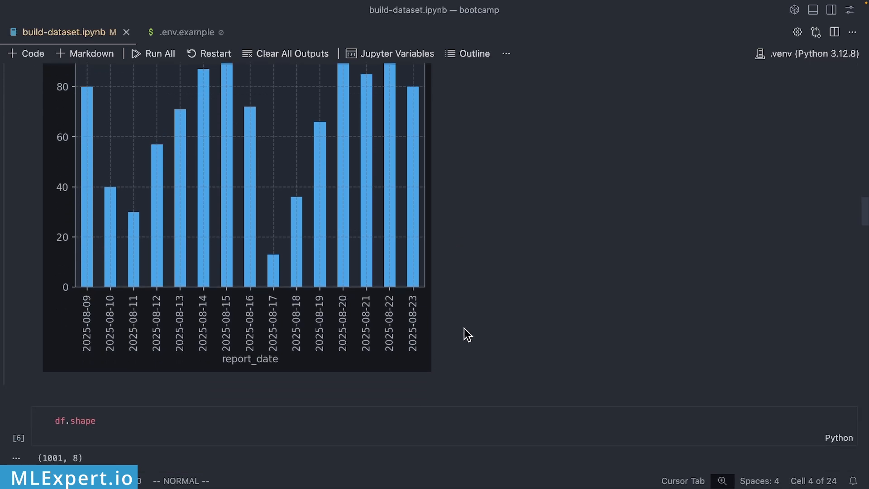
{"action": "scroll", "scroll_direction": "down", "scroll_amount": 3}
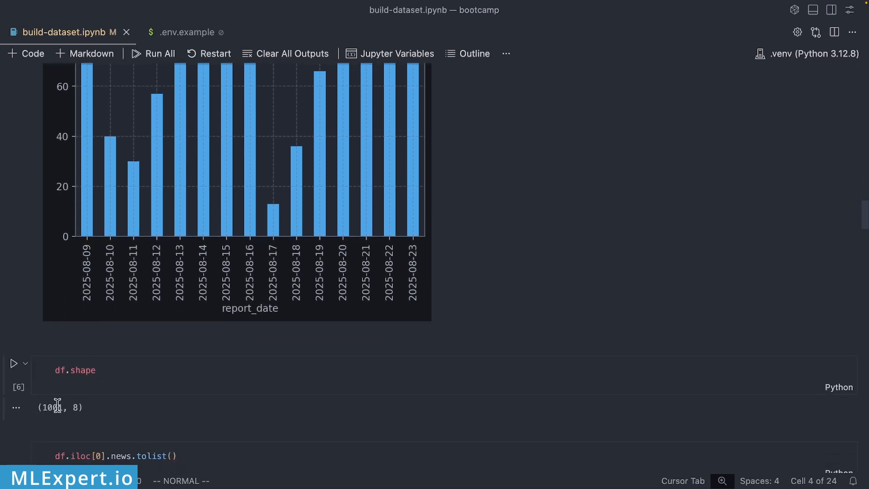
{"action": "scroll", "scroll_direction": "down", "scroll_amount": 3}
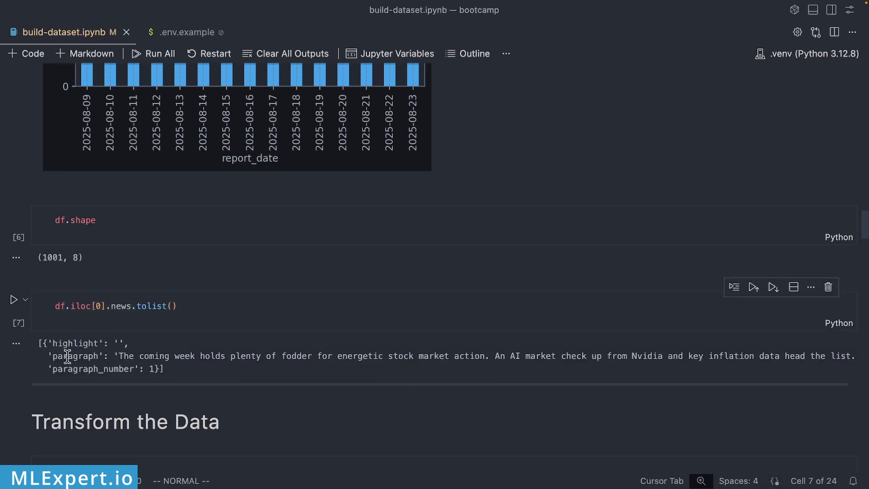
{"action": "double_click", "coordinate": [74, 343]}
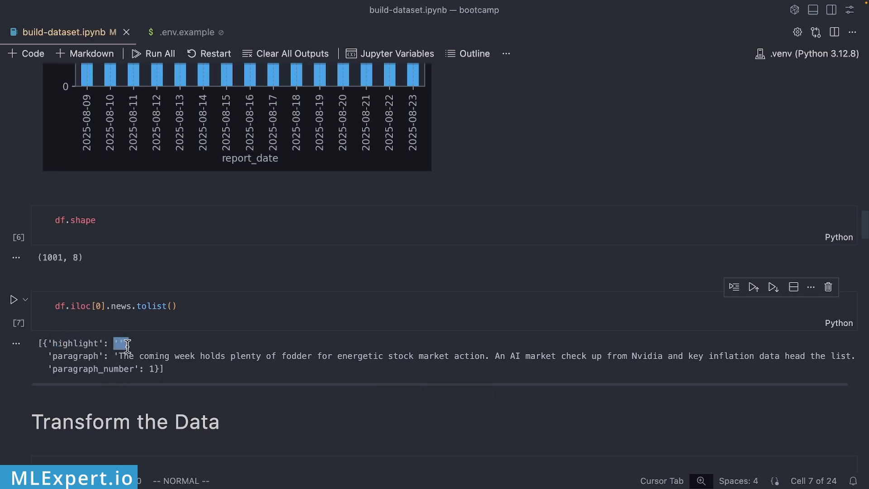
{"action": "double_click", "coordinate": [75, 356]}
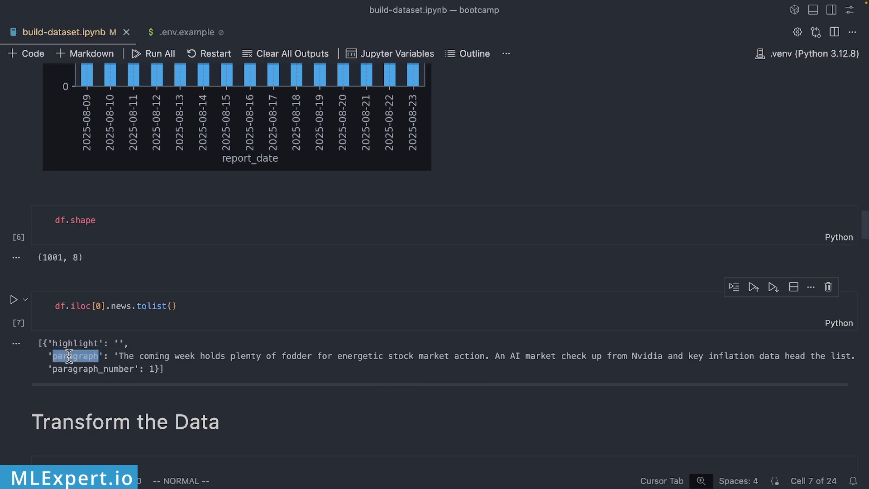
{"action": "mouse_move", "coordinate": [75, 391]}
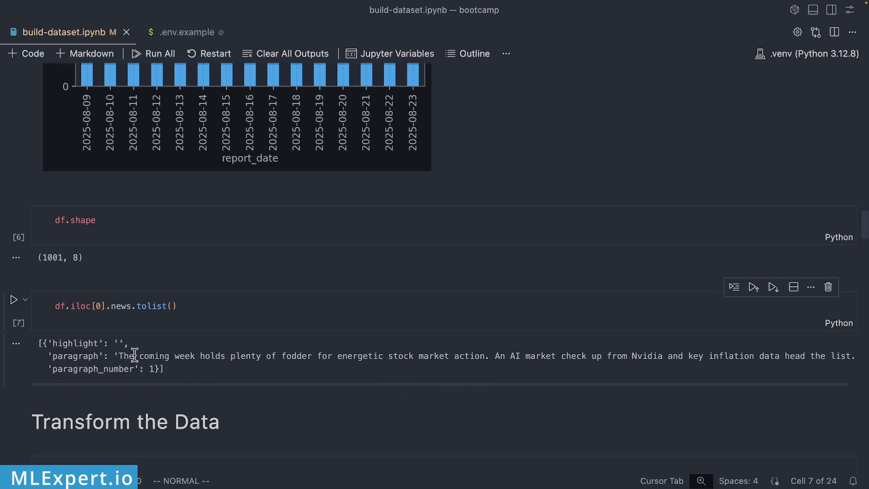
{"action": "mouse_move", "coordinate": [313, 389]}
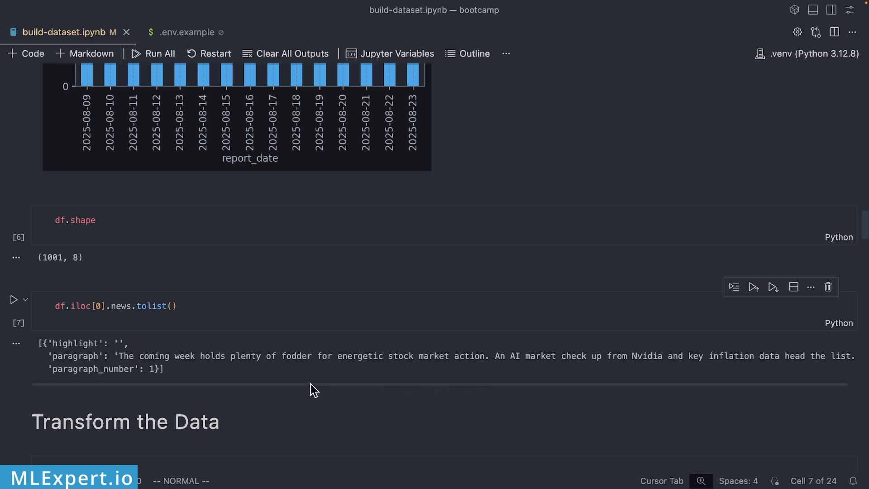
{"action": "left_click_drag", "start_coordinate": [430, 356], "coordinate": [740, 356]}
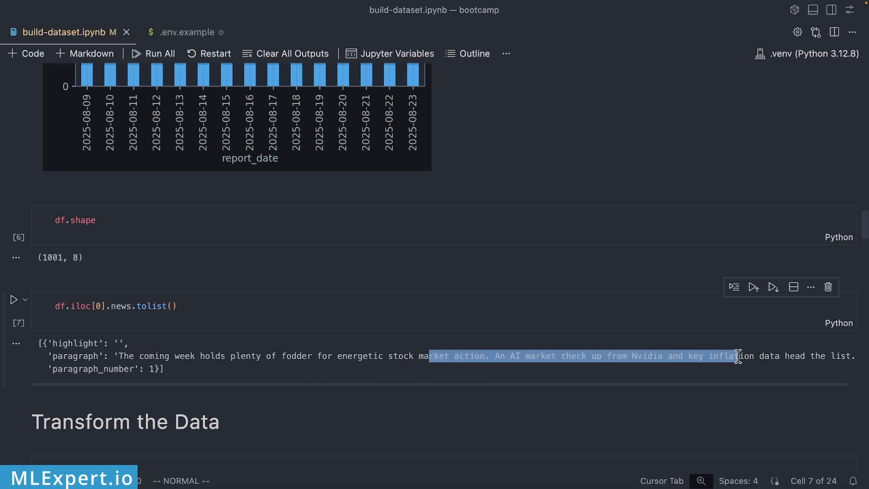
{"action": "left_click", "coordinate": [169, 353]}
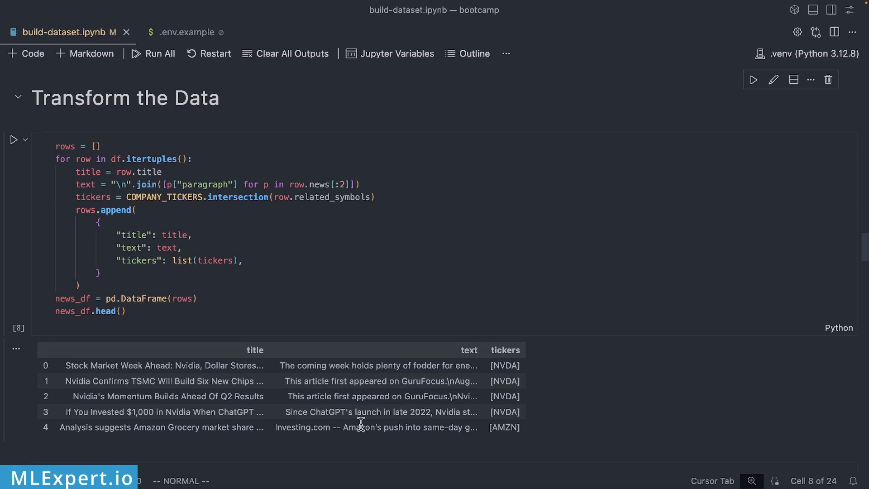
{"action": "mouse_move", "coordinate": [429, 363]}
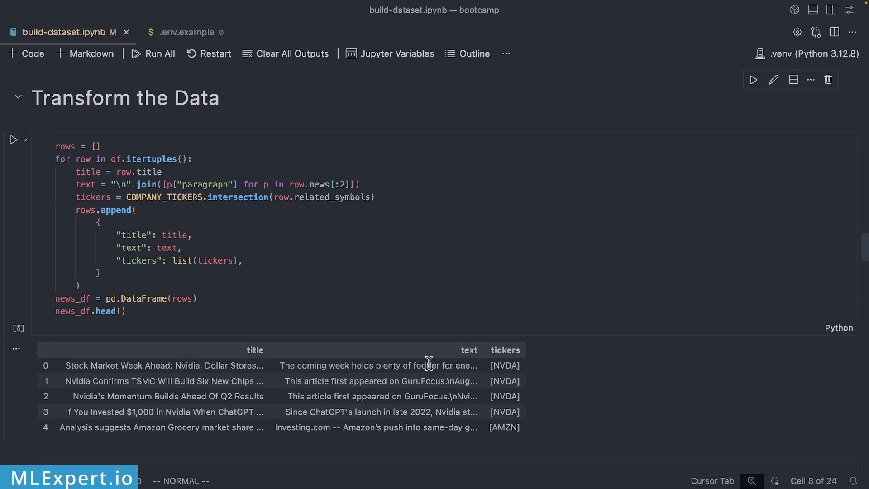
{"action": "mouse_move", "coordinate": [472, 412]}
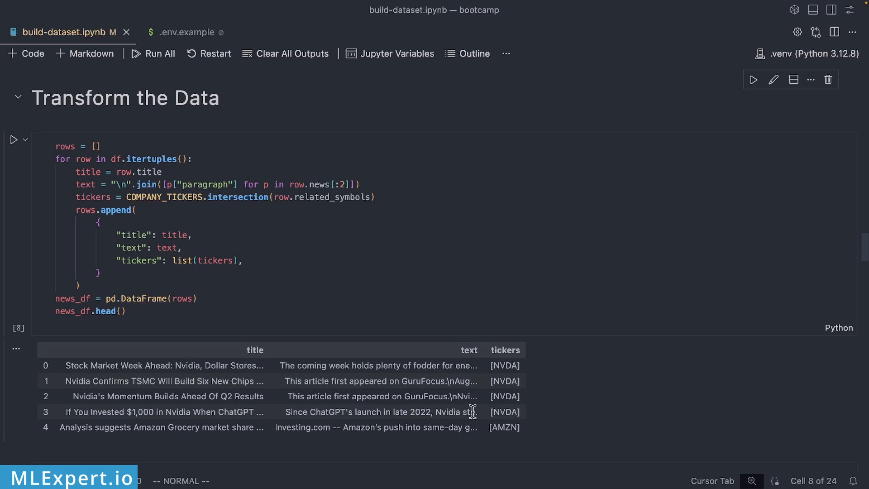
{"action": "mouse_move", "coordinate": [269, 381]}
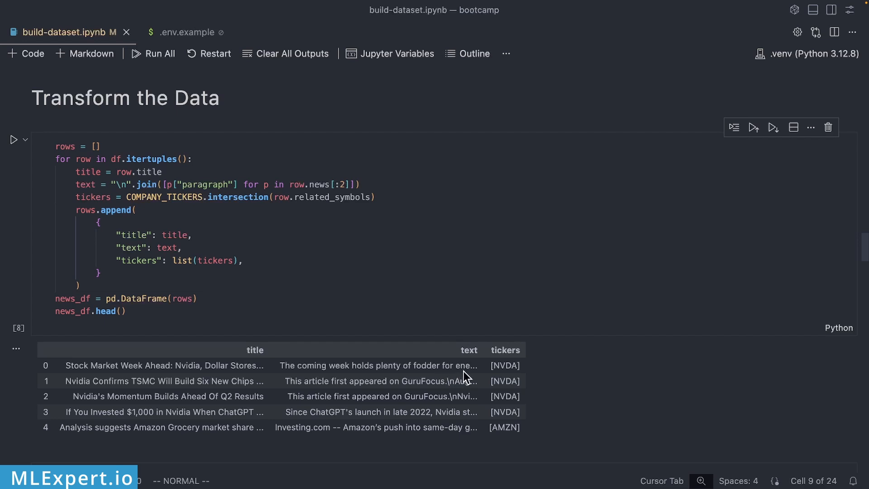
{"action": "mouse_move", "coordinate": [487, 370]}
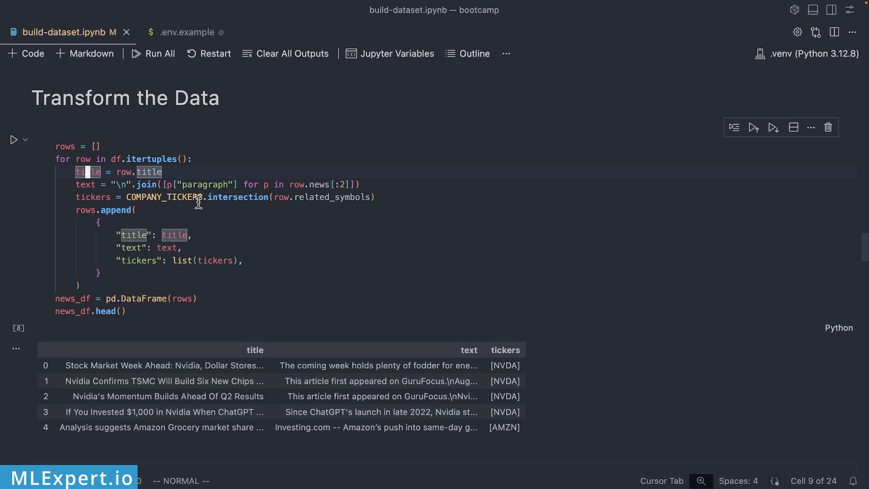
{"action": "mouse_move", "coordinate": [206, 206]}
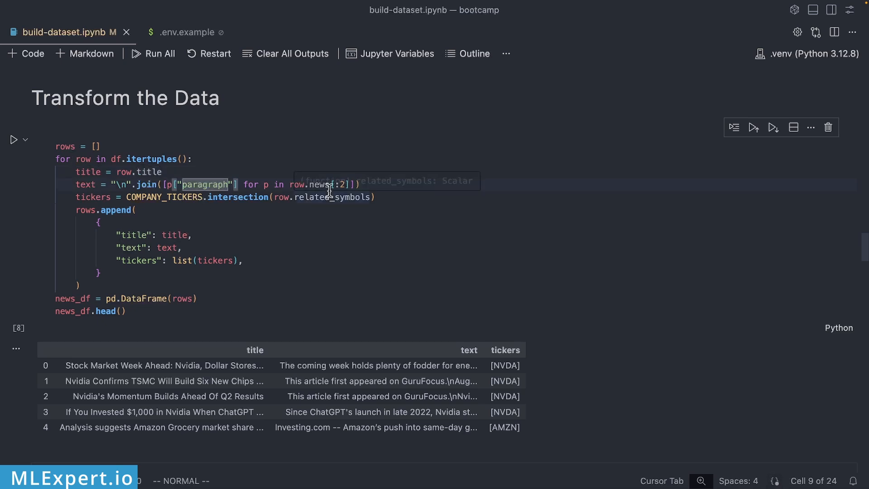
{"action": "left_click", "coordinate": [188, 159]}
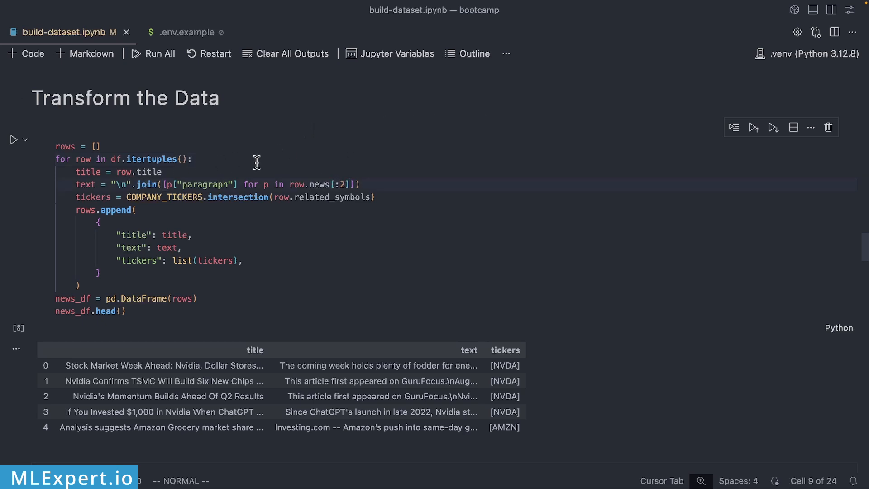
{"action": "mouse_move", "coordinate": [381, 361]}
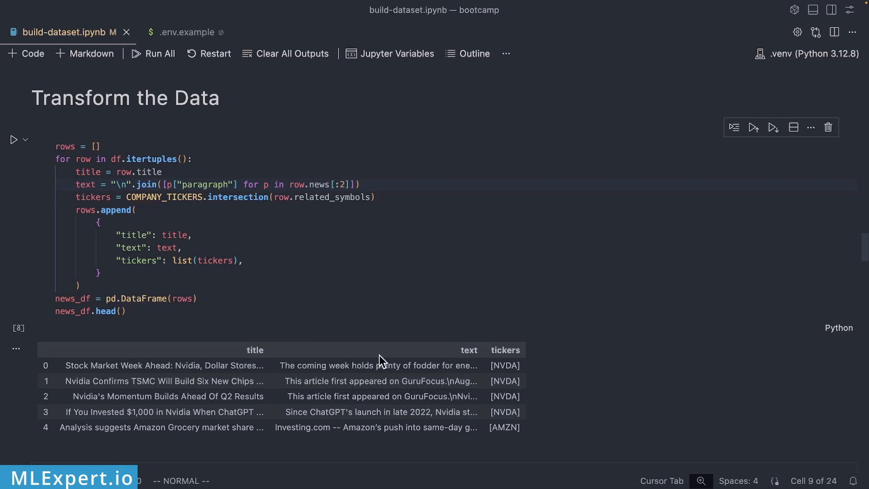
{"action": "double_click", "coordinate": [163, 197]}
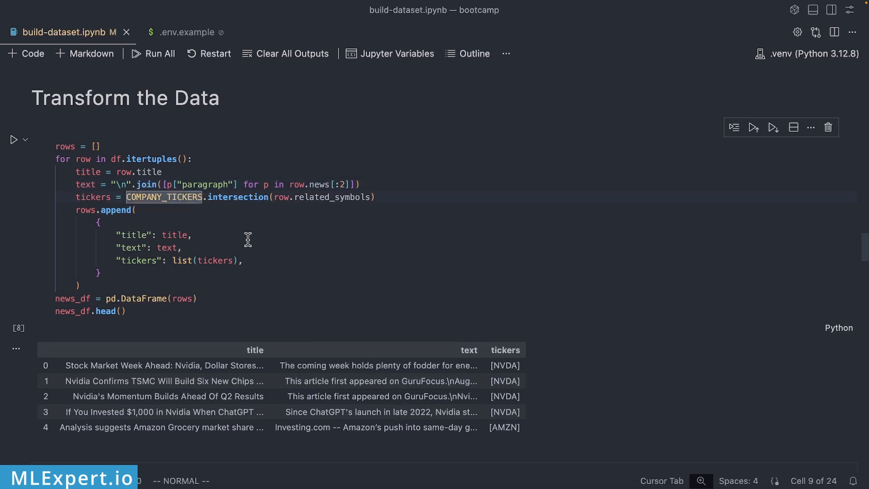
{"action": "mouse_move", "coordinate": [252, 239]}
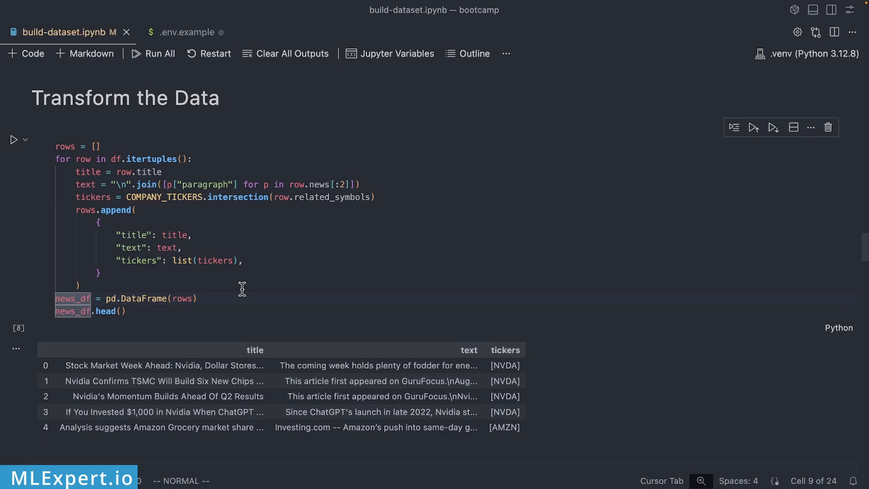
{"action": "scroll", "scroll_direction": "down", "scroll_amount": 3}
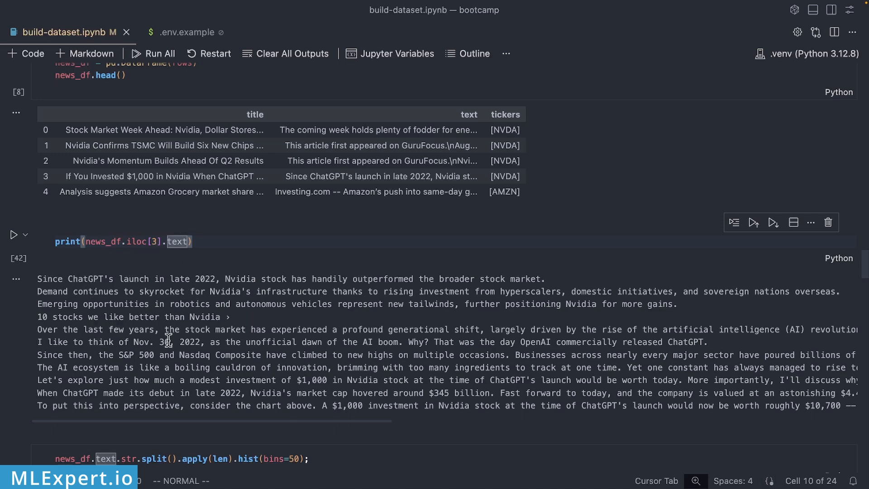
Step: Show the output of print(news_df.iloc[3].text), the fourth article's full text
{"action": "left_click", "coordinate": [14, 239]}
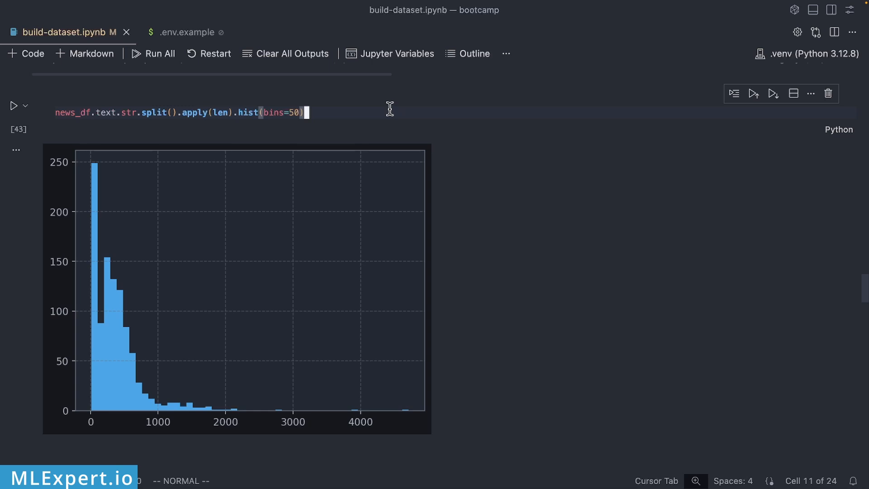
{"action": "mouse_move", "coordinate": [146, 390]}
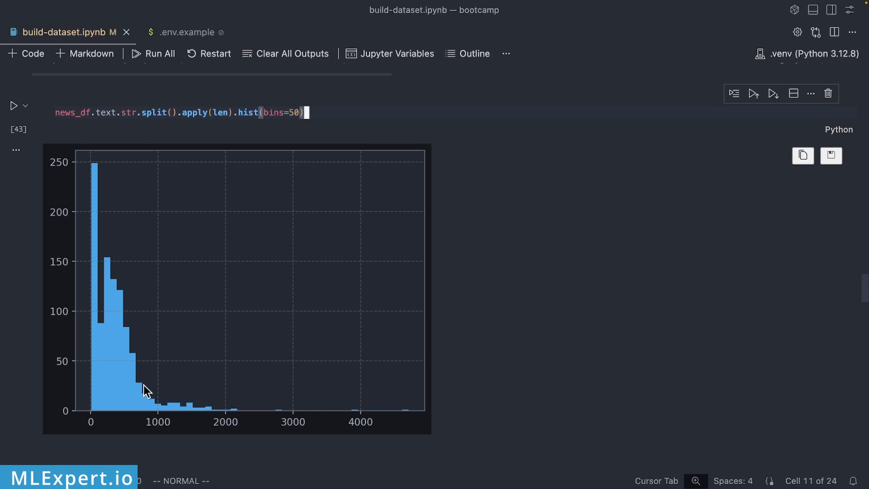
{"action": "mouse_move", "coordinate": [182, 215]}
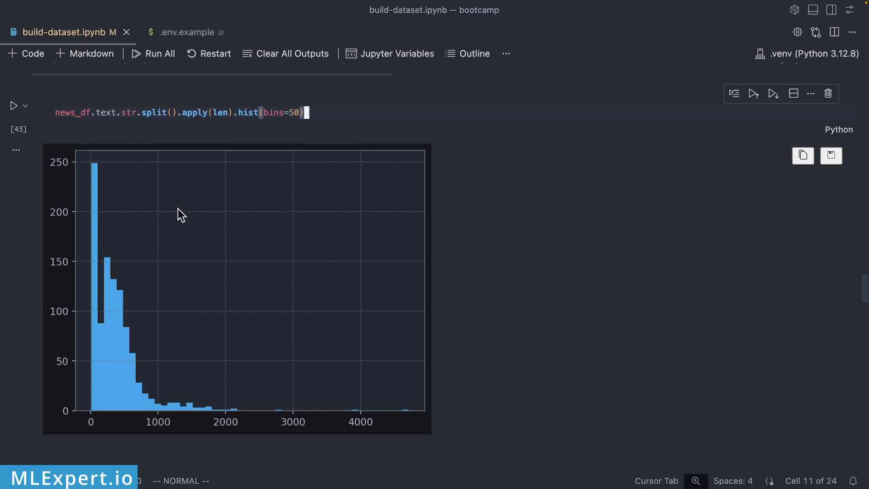
{"action": "mouse_move", "coordinate": [168, 159]}
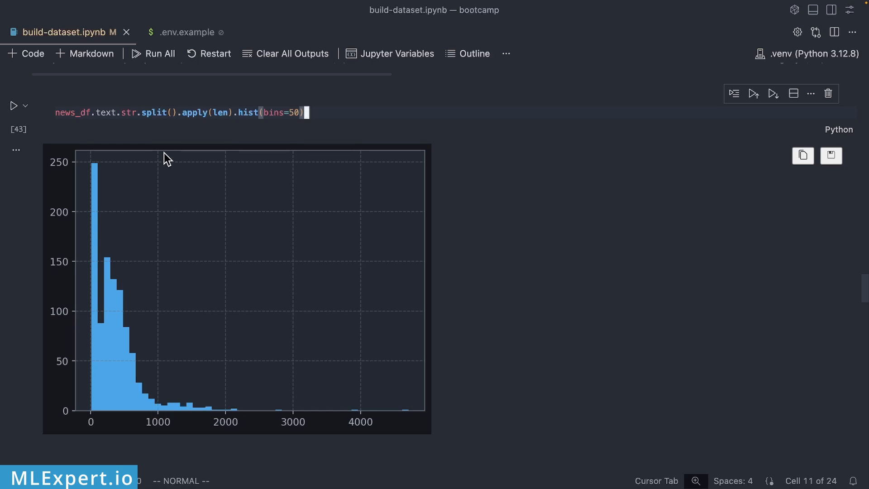
{"action": "mouse_move", "coordinate": [144, 254]}
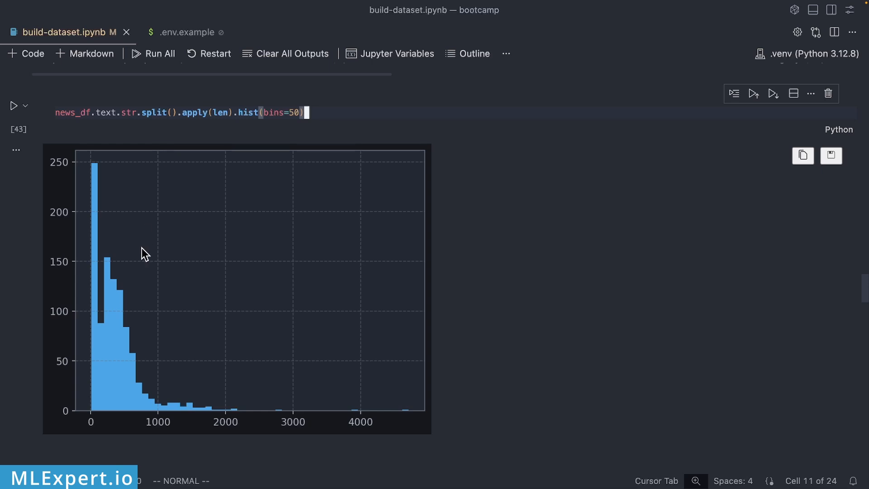
{"action": "mouse_move", "coordinate": [113, 213]}
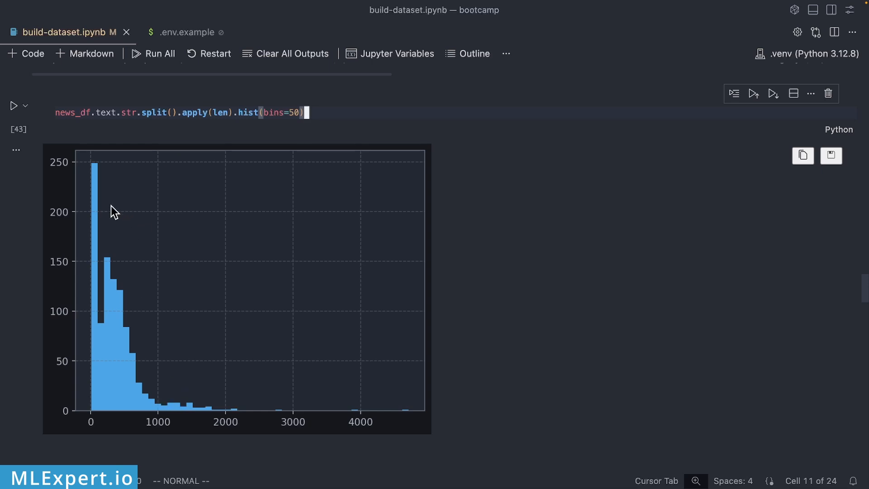
{"action": "mouse_move", "coordinate": [133, 227]}
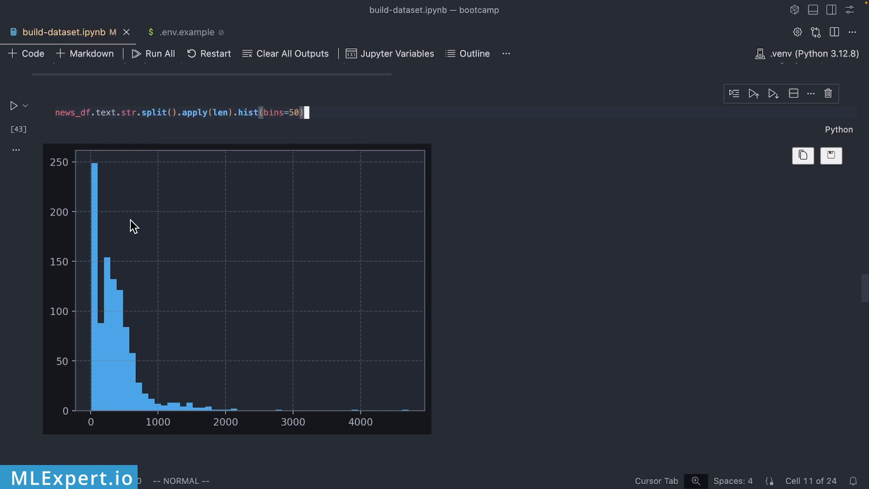
{"action": "mouse_move", "coordinate": [218, 409]}
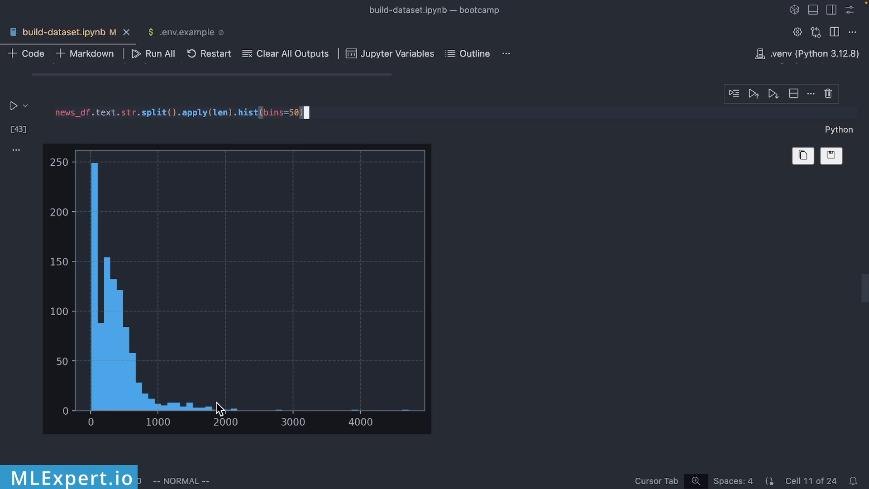
{"action": "mouse_move", "coordinate": [123, 398]}
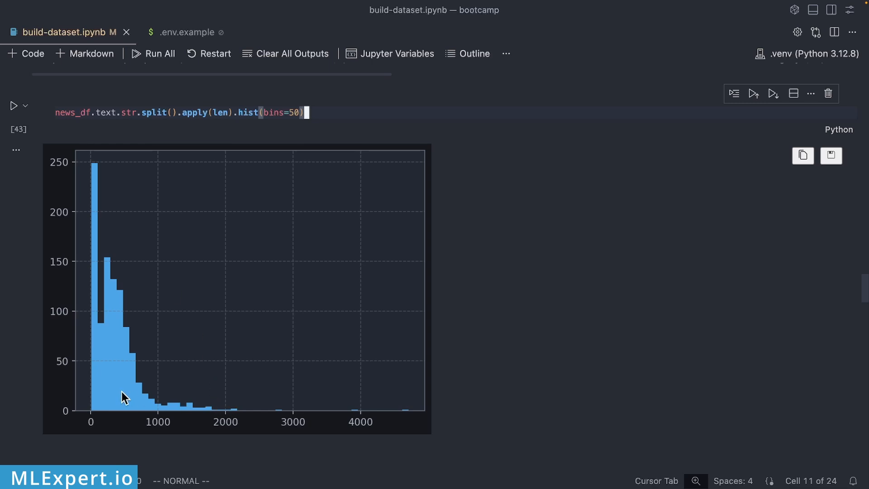
{"action": "mouse_move", "coordinate": [244, 364]}
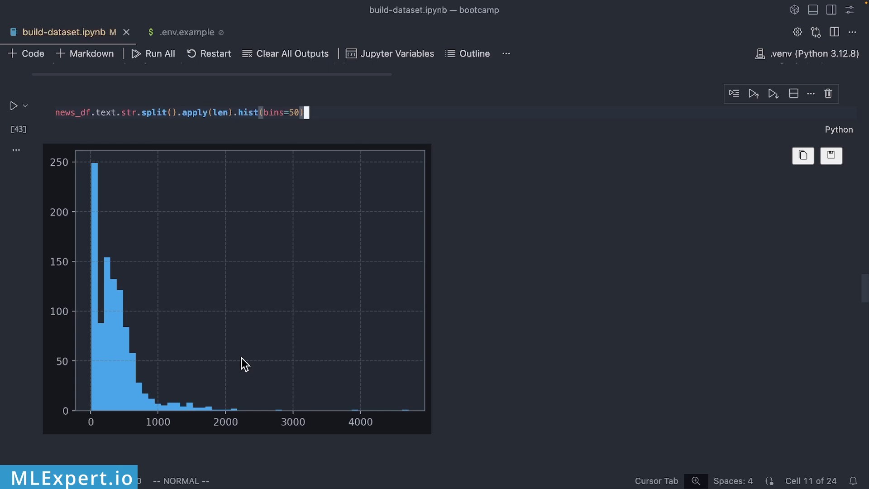
{"action": "mouse_move", "coordinate": [237, 424]}
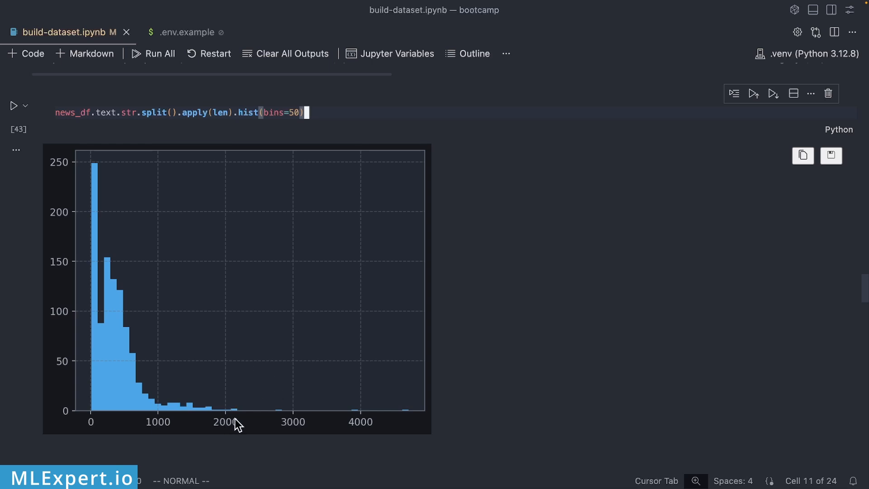
{"action": "mouse_move", "coordinate": [366, 431]}
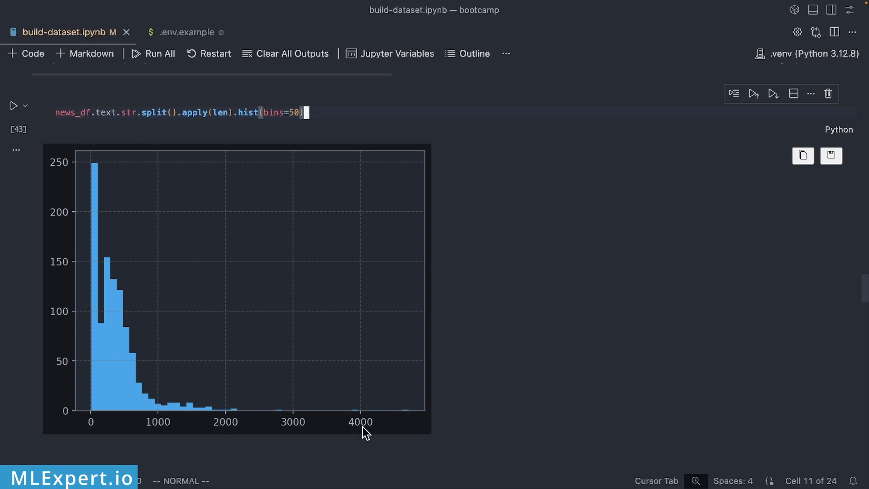
{"action": "mouse_move", "coordinate": [413, 425]}
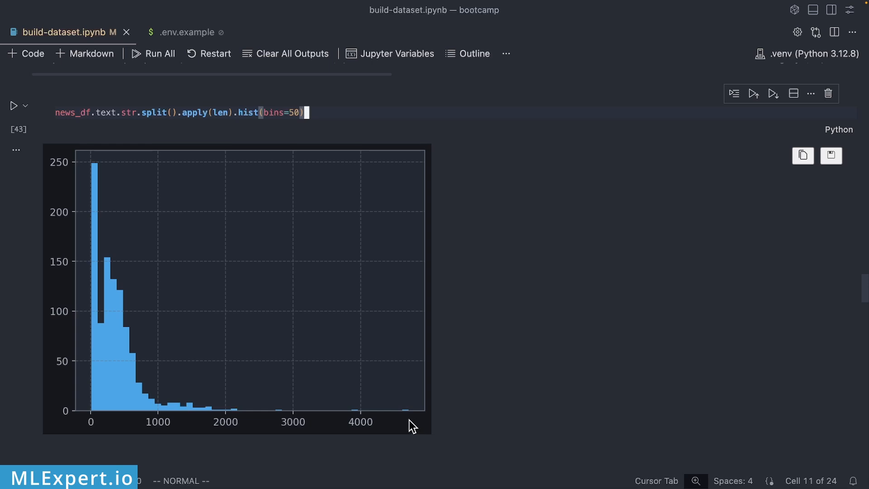
{"action": "mouse_move", "coordinate": [250, 292]}
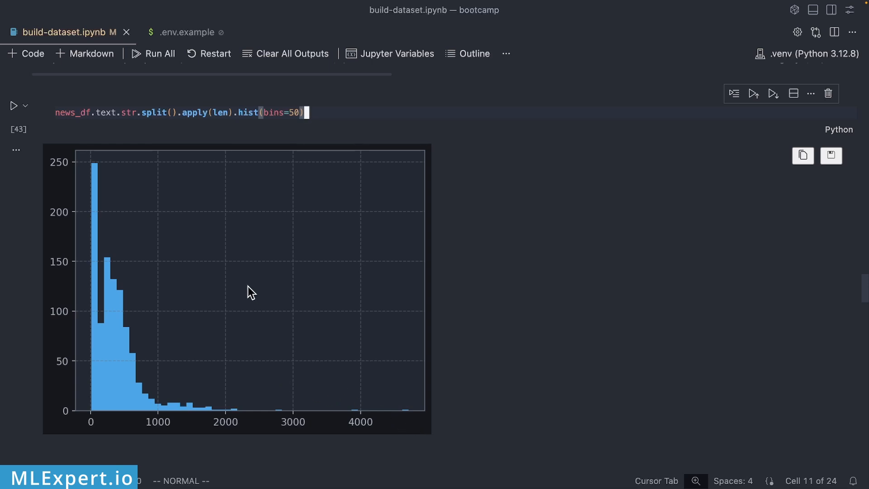
{"action": "mouse_move", "coordinate": [262, 286]}
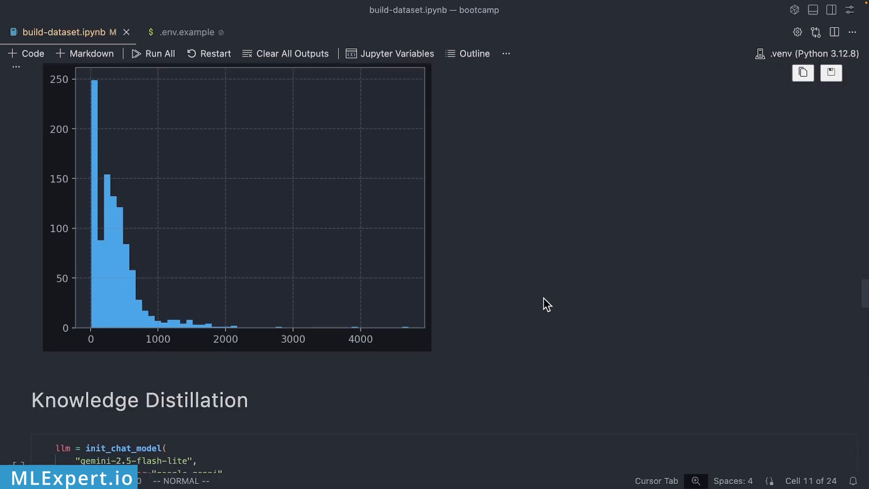
{"action": "scroll", "scroll_direction": "down", "scroll_amount": 3}
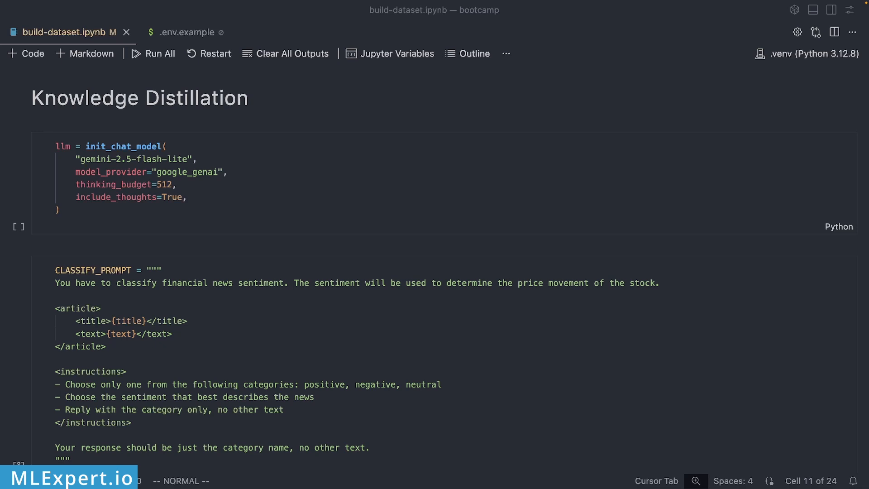
{"action": "left_click", "coordinate": [131, 197]}
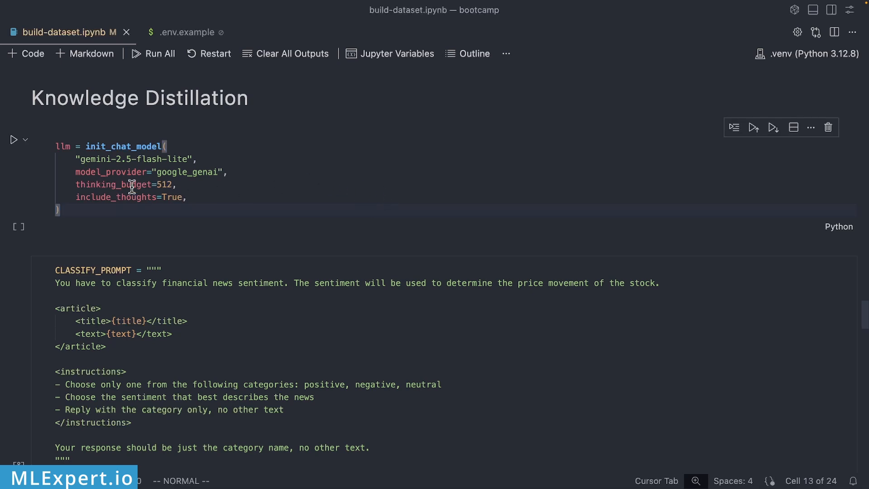
{"action": "double_click", "coordinate": [113, 184]}
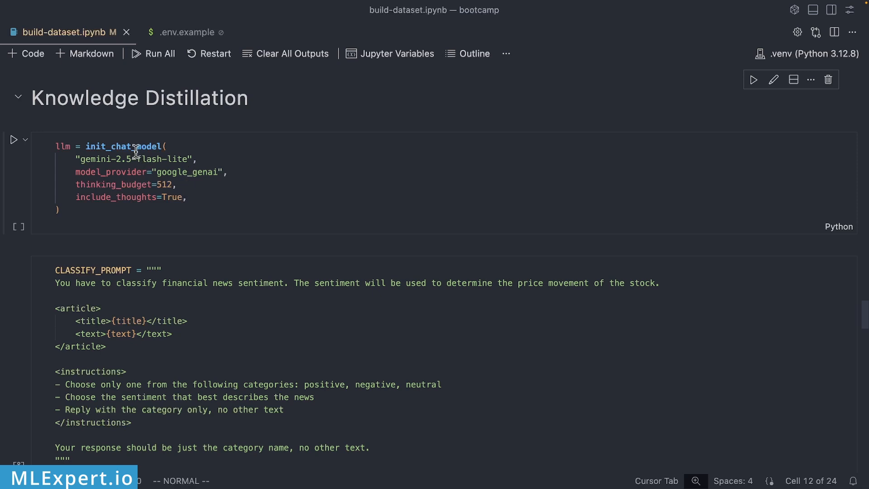
{"action": "left_click", "coordinate": [188, 32]}
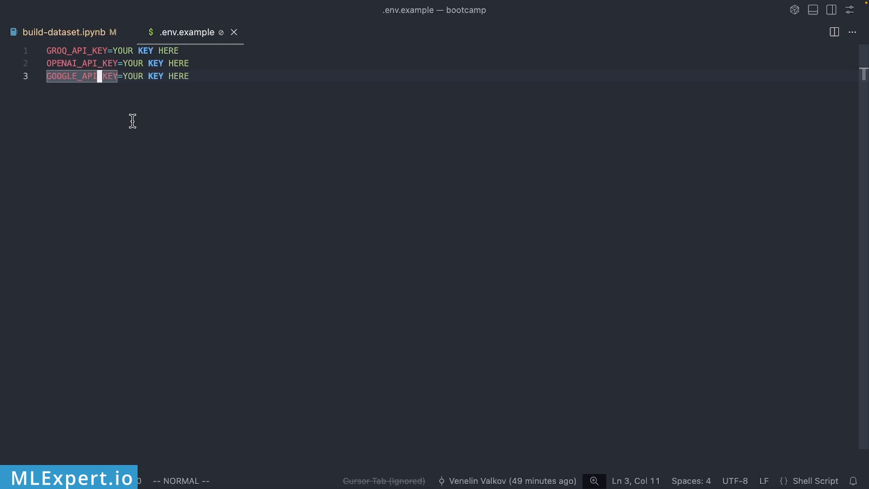
{"action": "left_click", "coordinate": [61, 32]}
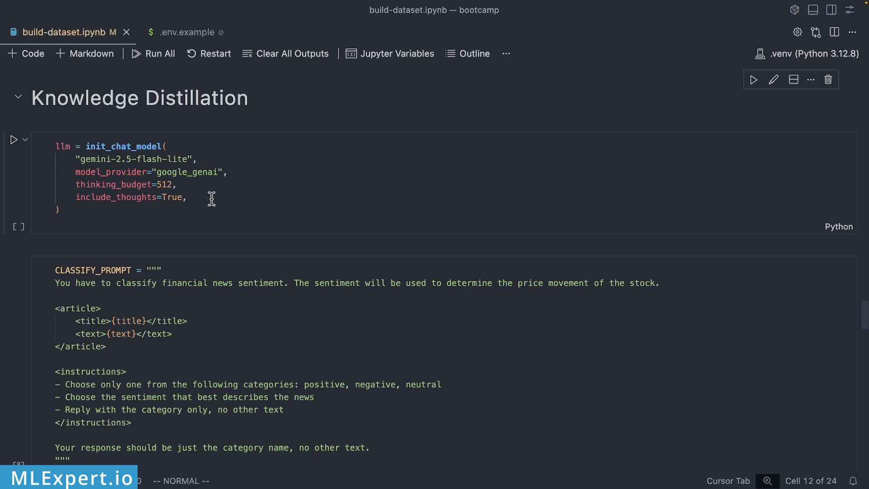
{"action": "left_click", "coordinate": [103, 147]}
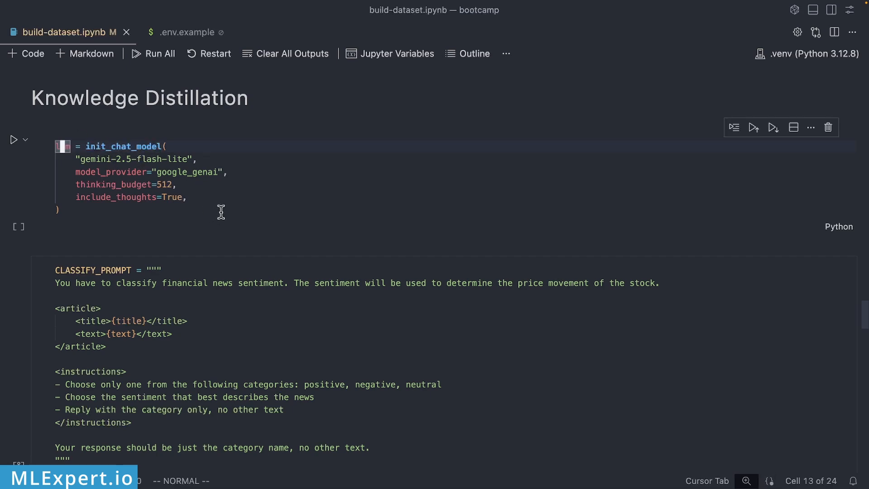
{"action": "scroll", "scroll_direction": "down", "scroll_amount": 3}
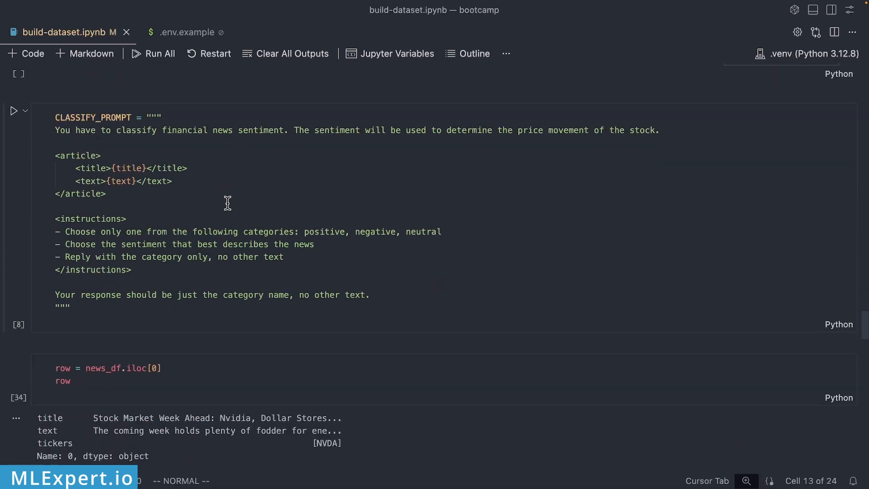
{"action": "double_click", "coordinate": [184, 130]}
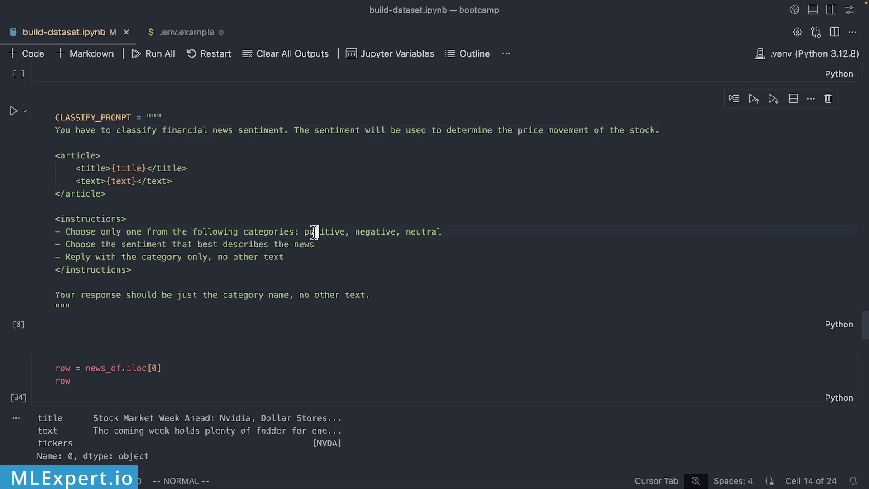
{"action": "double_click", "coordinate": [424, 232]}
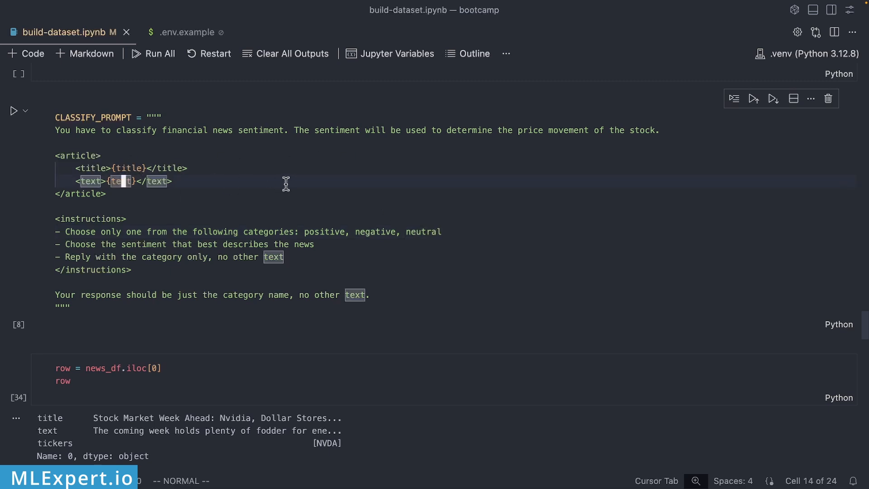
{"action": "scroll", "scroll_direction": "down", "scroll_amount": 3}
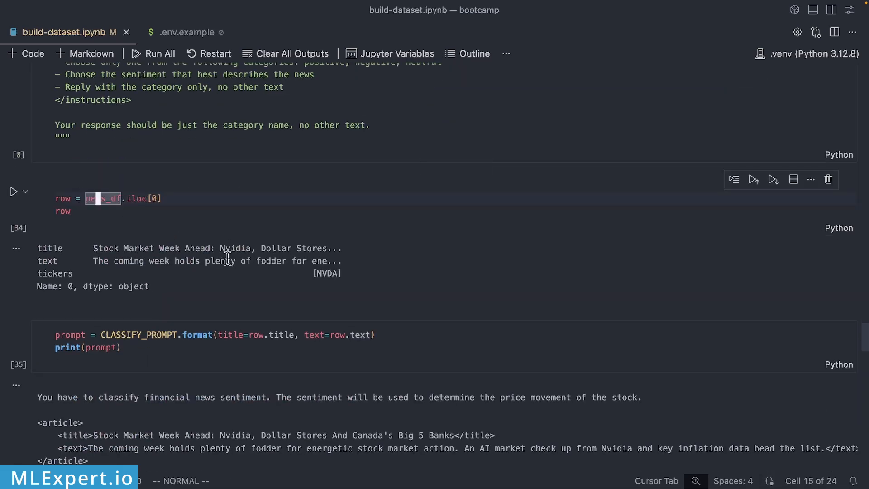
{"action": "scroll", "scroll_direction": "down", "scroll_amount": 3}
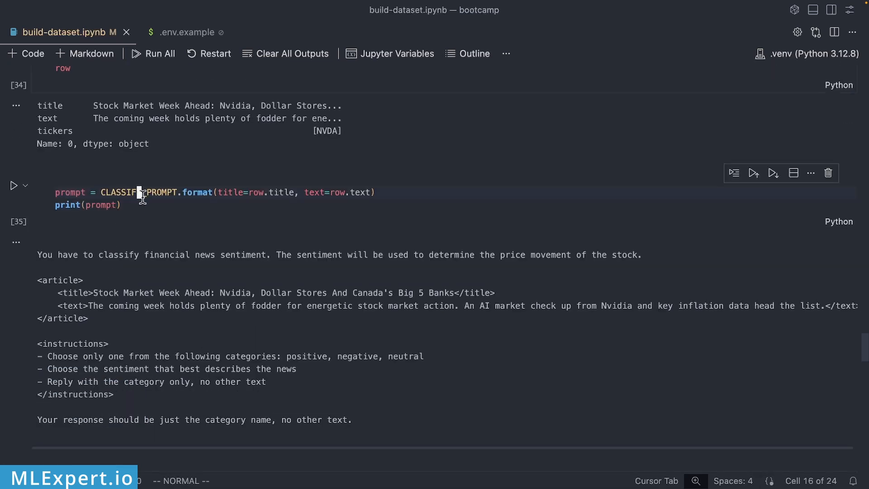
{"action": "double_click", "coordinate": [138, 193]}
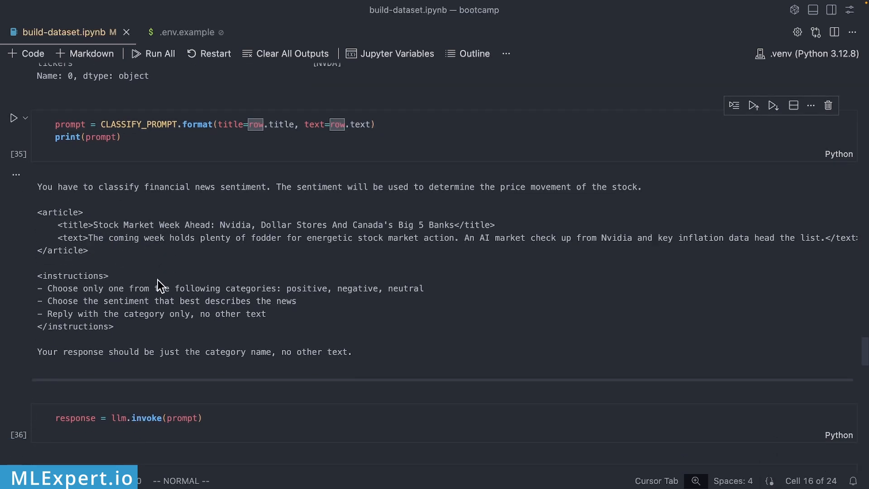
{"action": "scroll", "scroll_direction": "down", "scroll_amount": 3}
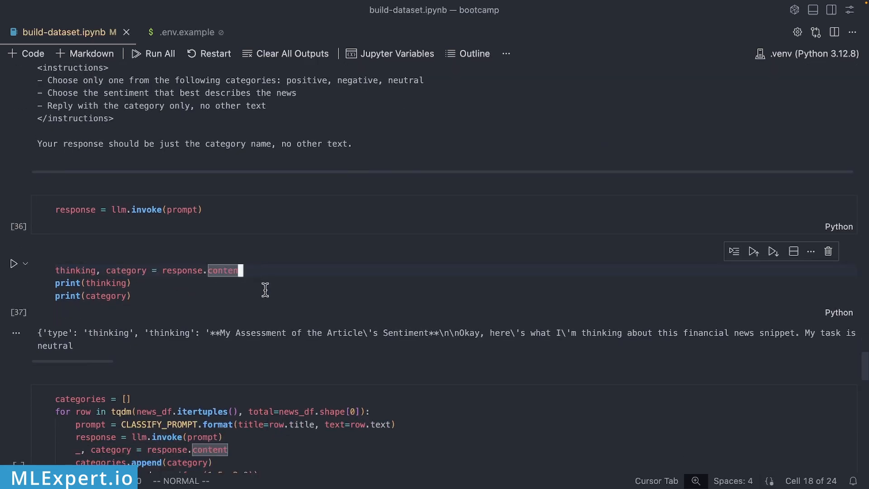
{"action": "mouse_move", "coordinate": [106, 284]}
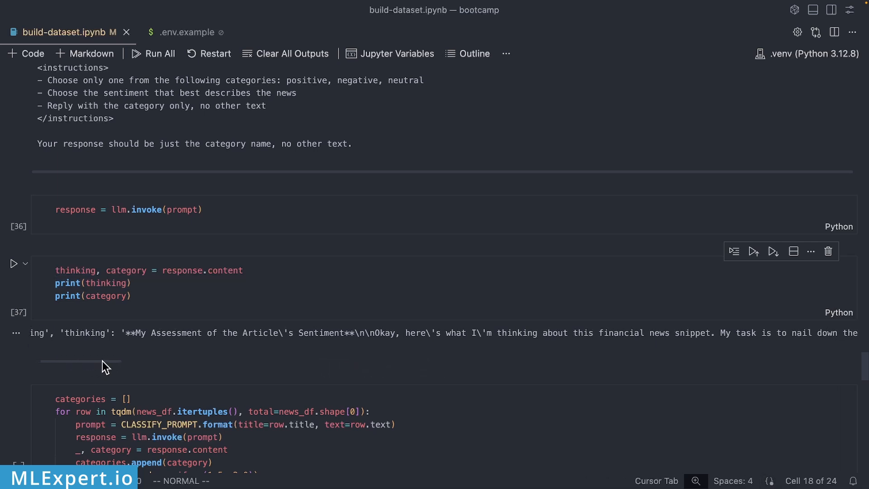
{"action": "left_click_drag", "start_coordinate": [75, 333], "coordinate": [280, 333]}
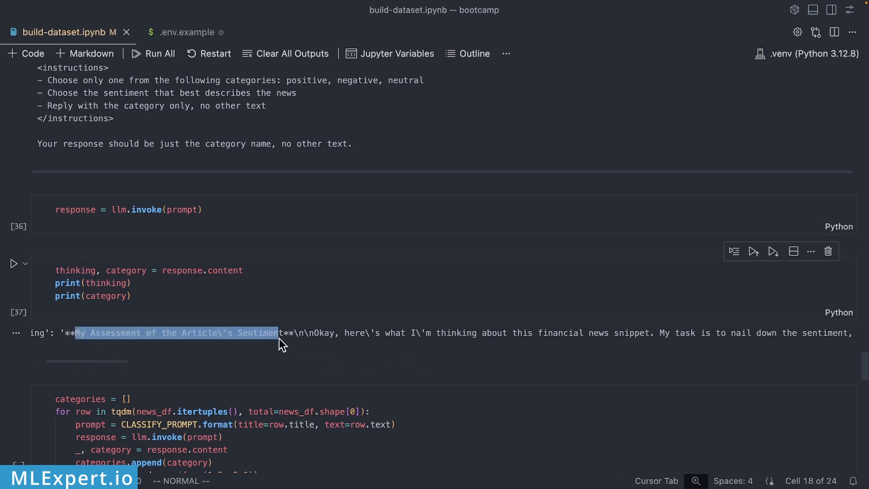
{"action": "left_click_drag", "start_coordinate": [280, 332], "coordinate": [618, 333]}
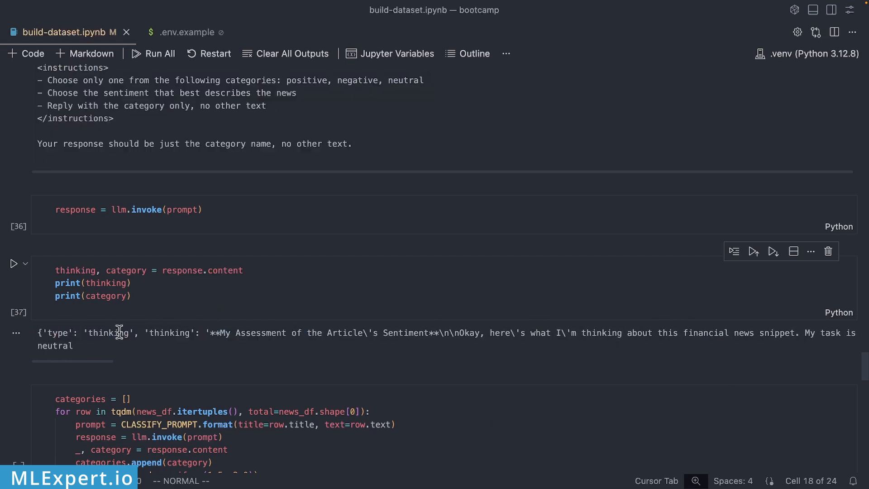
{"action": "mouse_move", "coordinate": [47, 358]}
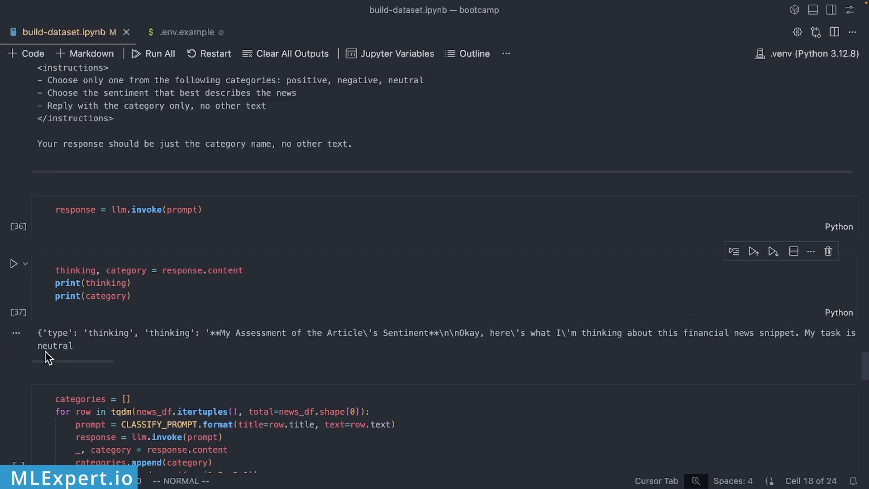
{"action": "double_click", "coordinate": [55, 345]}
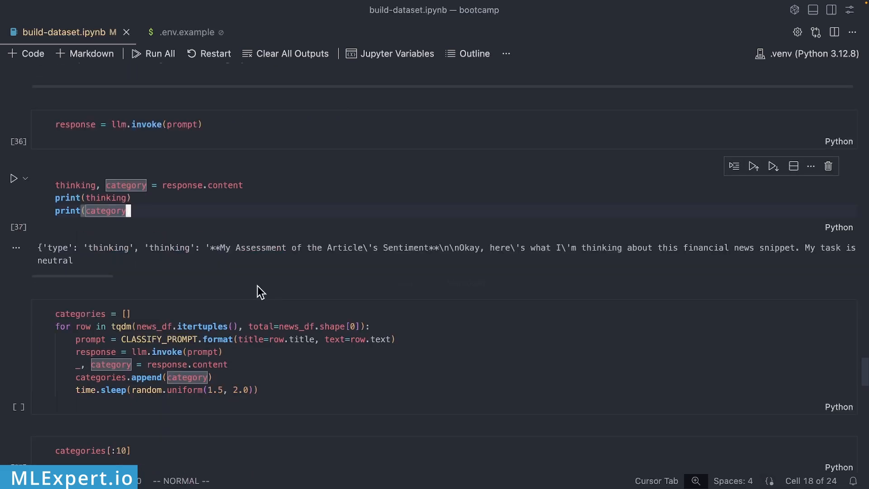
{"action": "scroll", "scroll_direction": "down", "scroll_amount": 3}
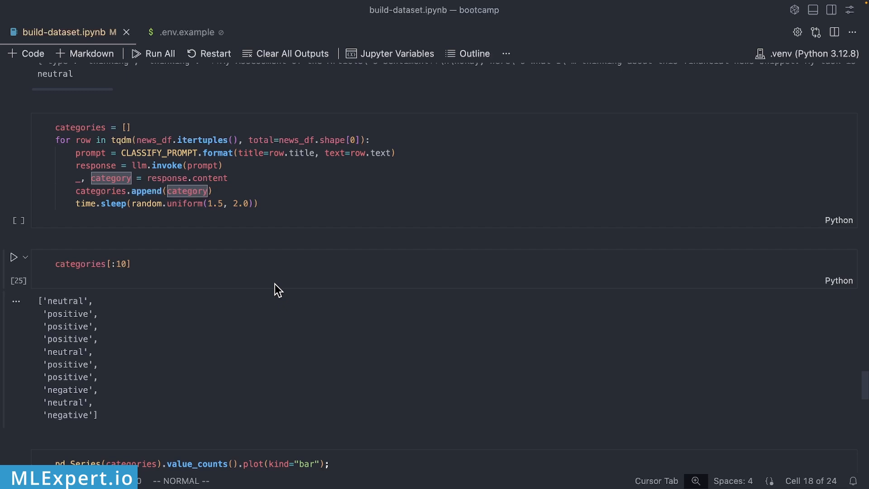
{"action": "left_click", "coordinate": [326, 139]}
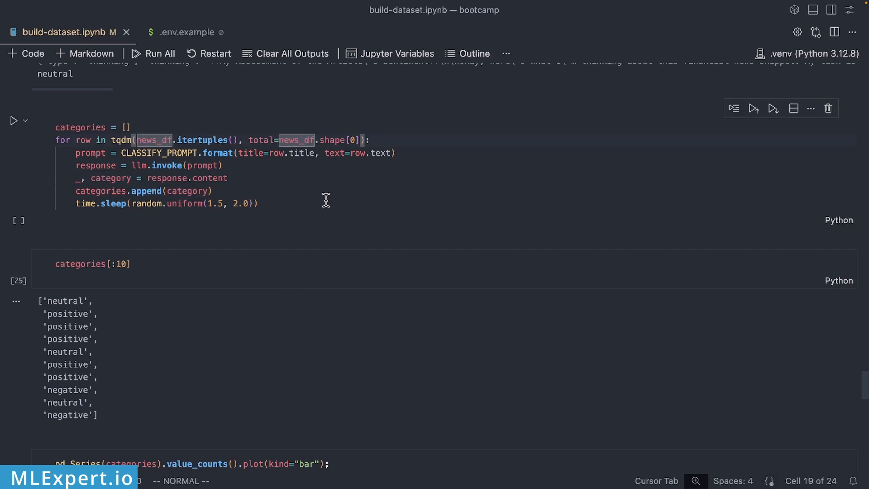
{"action": "mouse_move", "coordinate": [314, 187]}
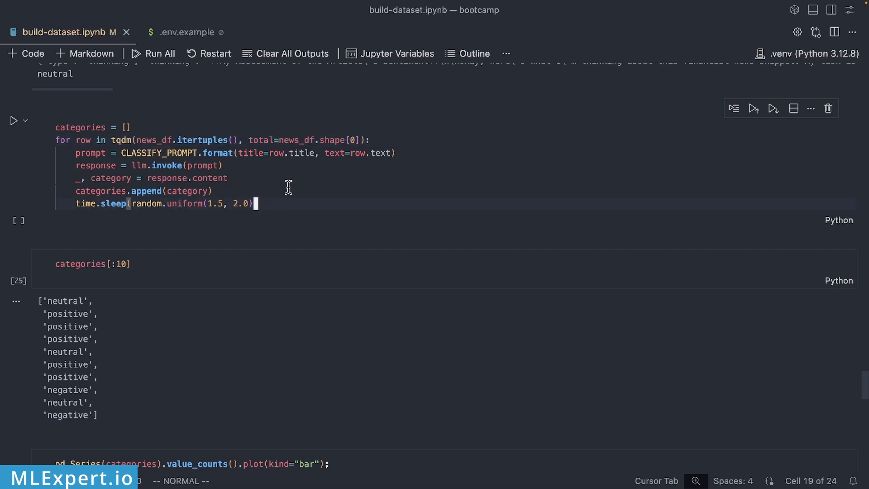
{"action": "mouse_move", "coordinate": [264, 189]}
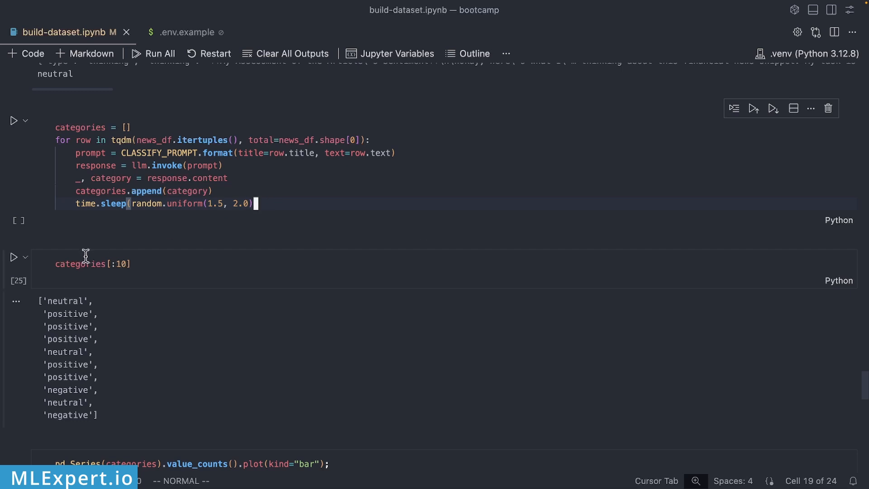
{"action": "scroll", "scroll_direction": "down", "scroll_amount": 3}
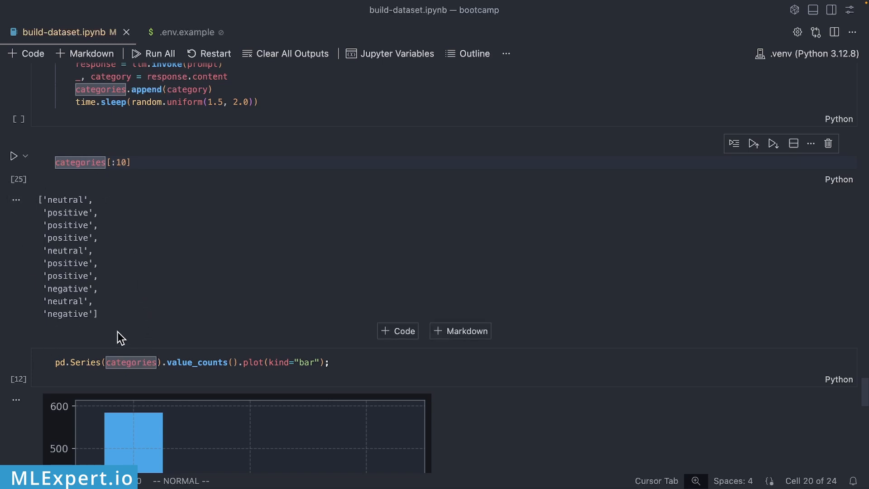
{"action": "scroll", "scroll_direction": "down", "scroll_amount": 3}
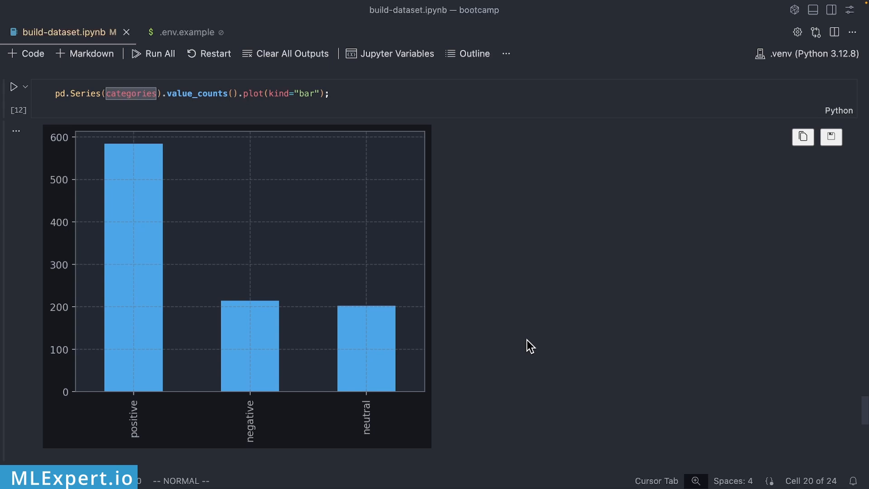
{"action": "mouse_move", "coordinate": [106, 419]}
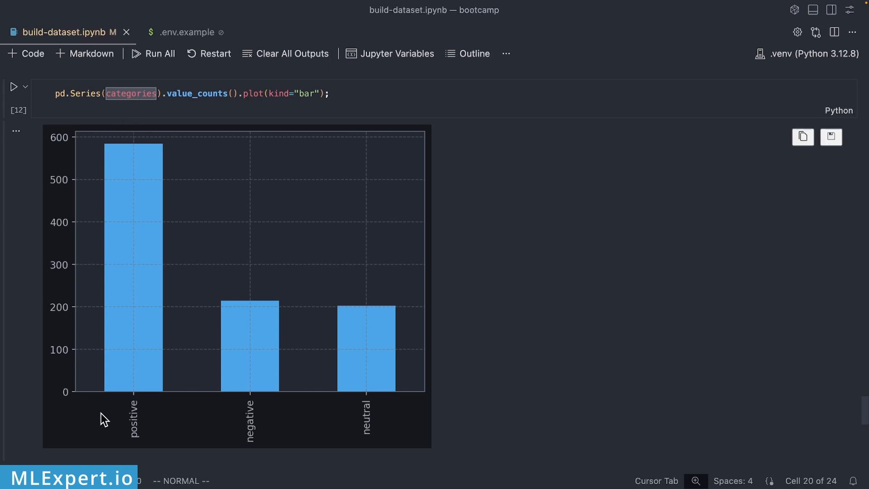
{"action": "mouse_move", "coordinate": [148, 102]}
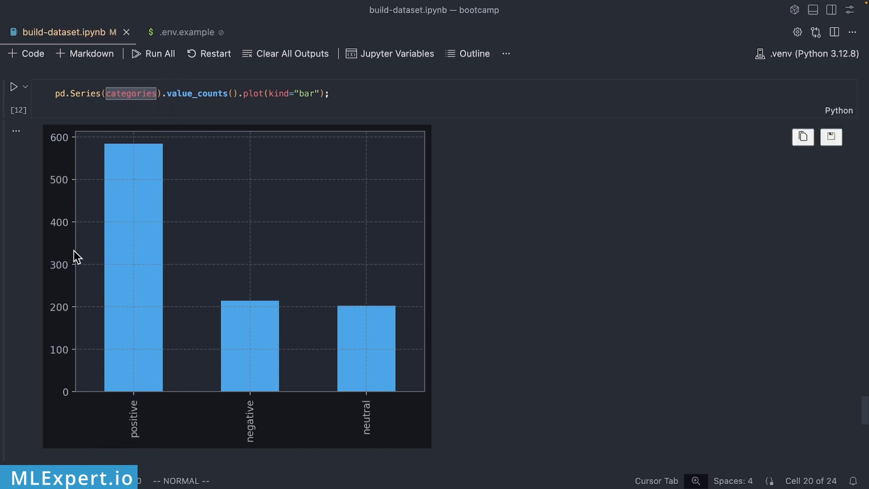
{"action": "mouse_move", "coordinate": [256, 314]}
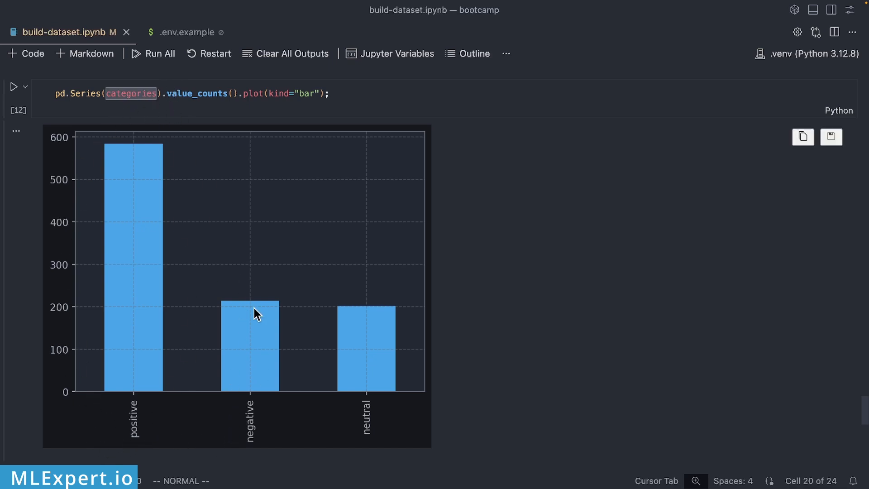
{"action": "mouse_move", "coordinate": [265, 362]}
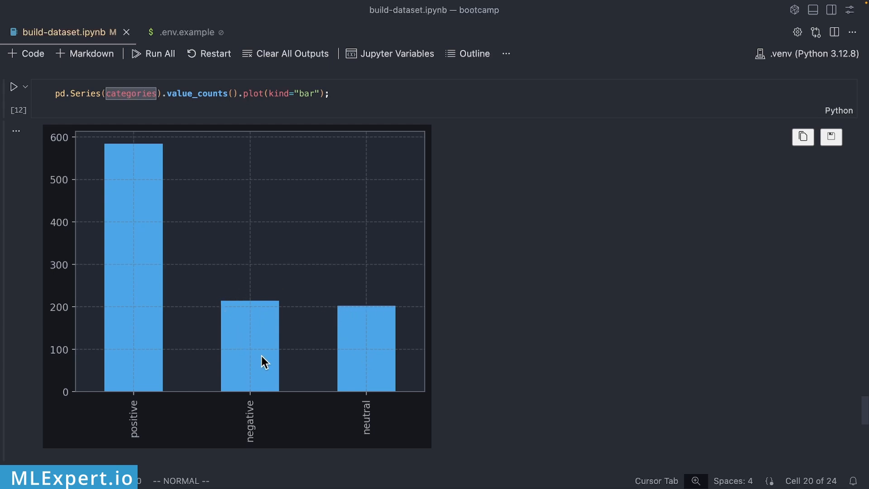
{"action": "mouse_move", "coordinate": [388, 344]}
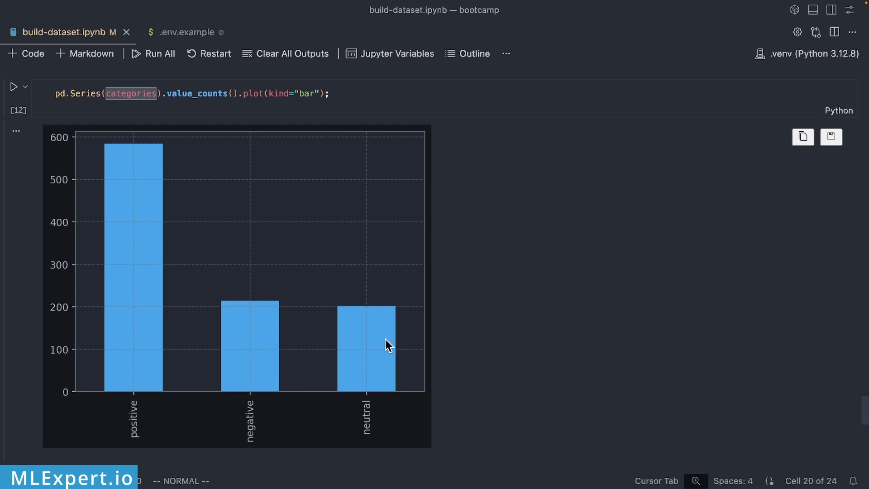
{"action": "scroll", "scroll_direction": "down", "scroll_amount": 3}
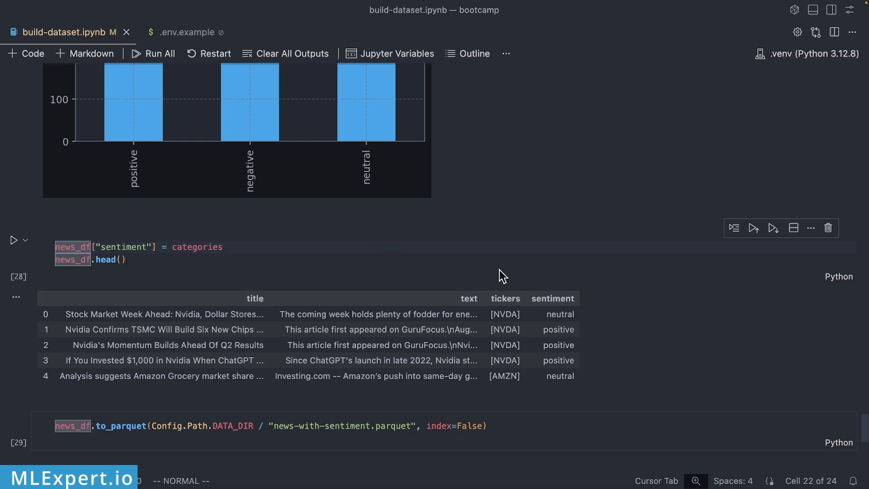
{"action": "mouse_move", "coordinate": [565, 309]}
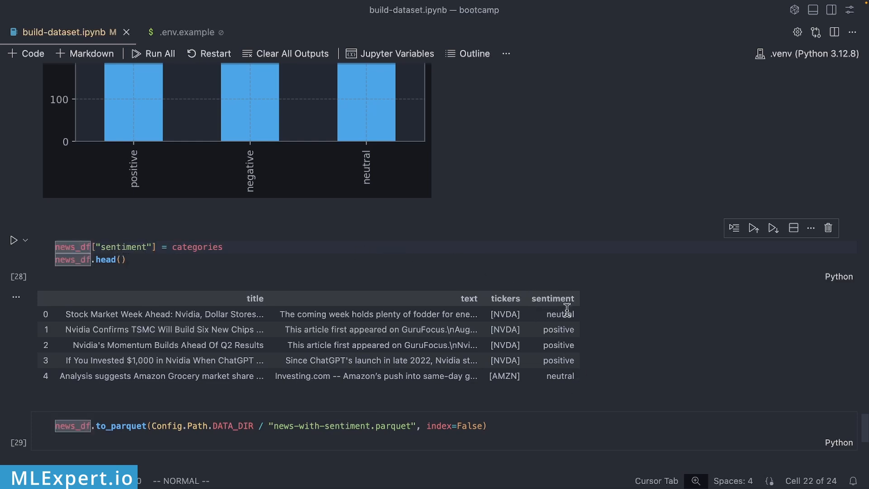
{"action": "mouse_move", "coordinate": [601, 372]}
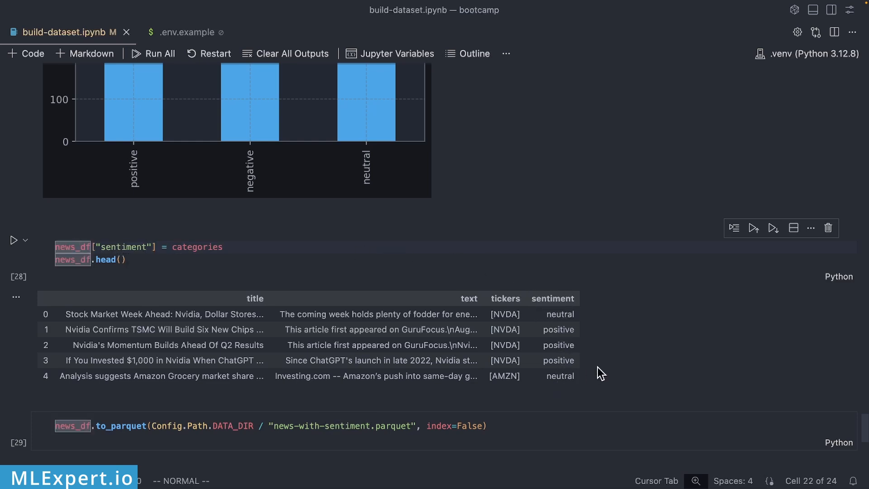
{"action": "scroll", "scroll_direction": "down", "scroll_amount": 3}
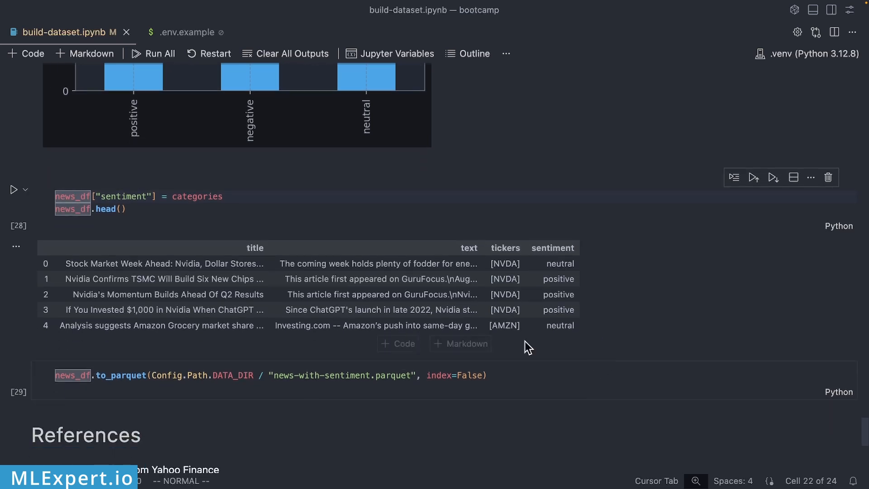